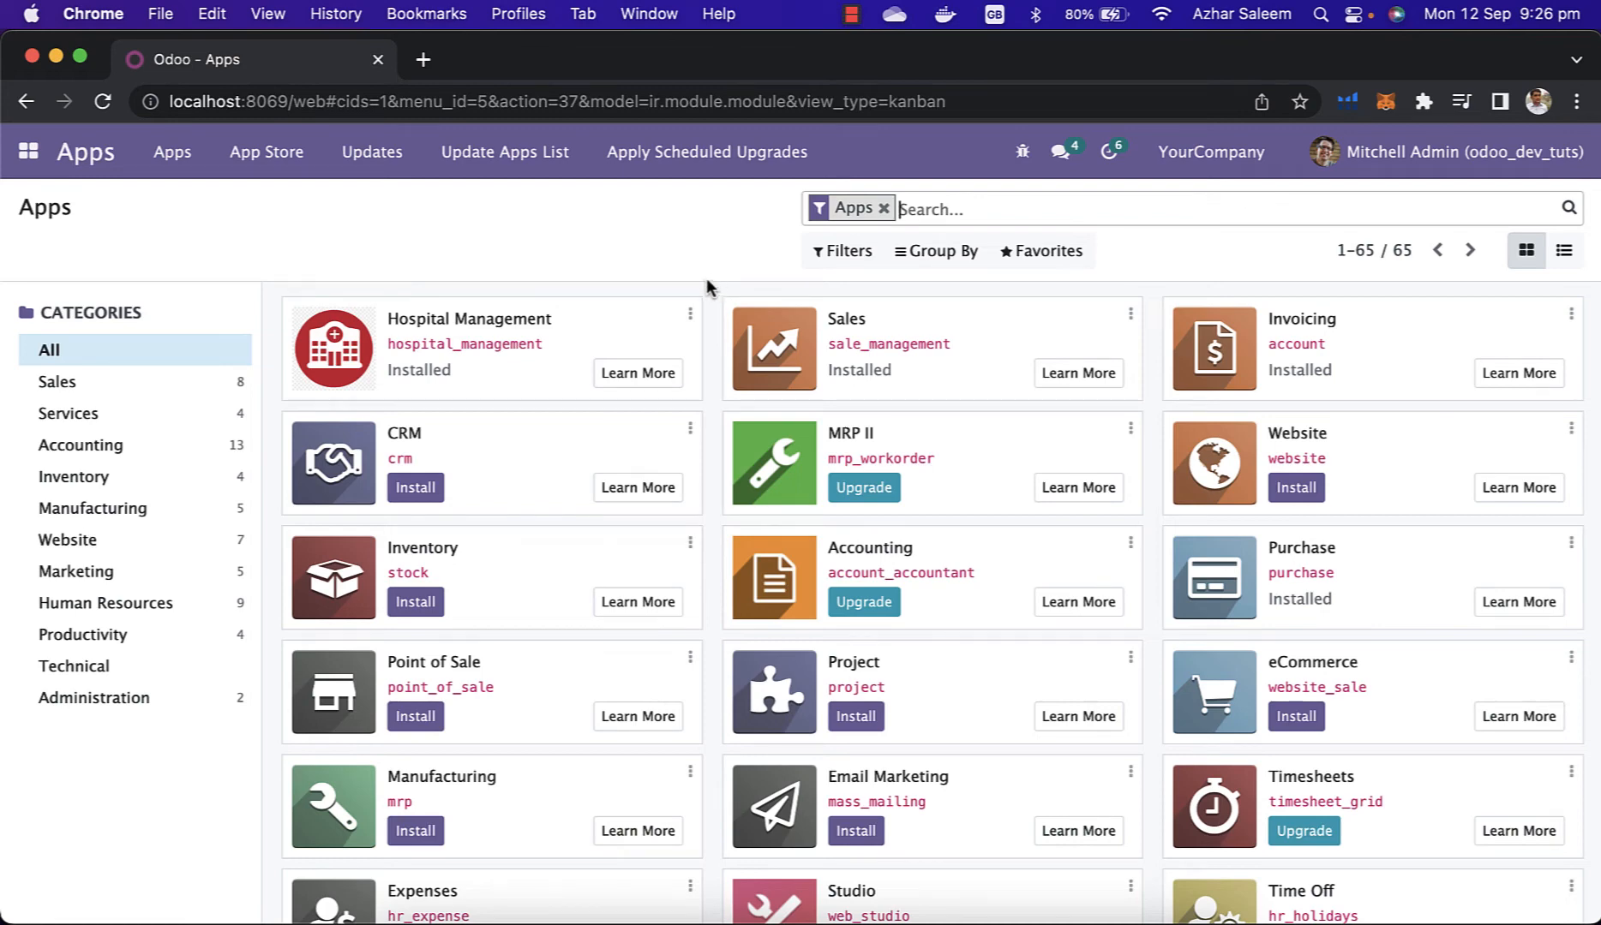
mouse_move(596, 226)
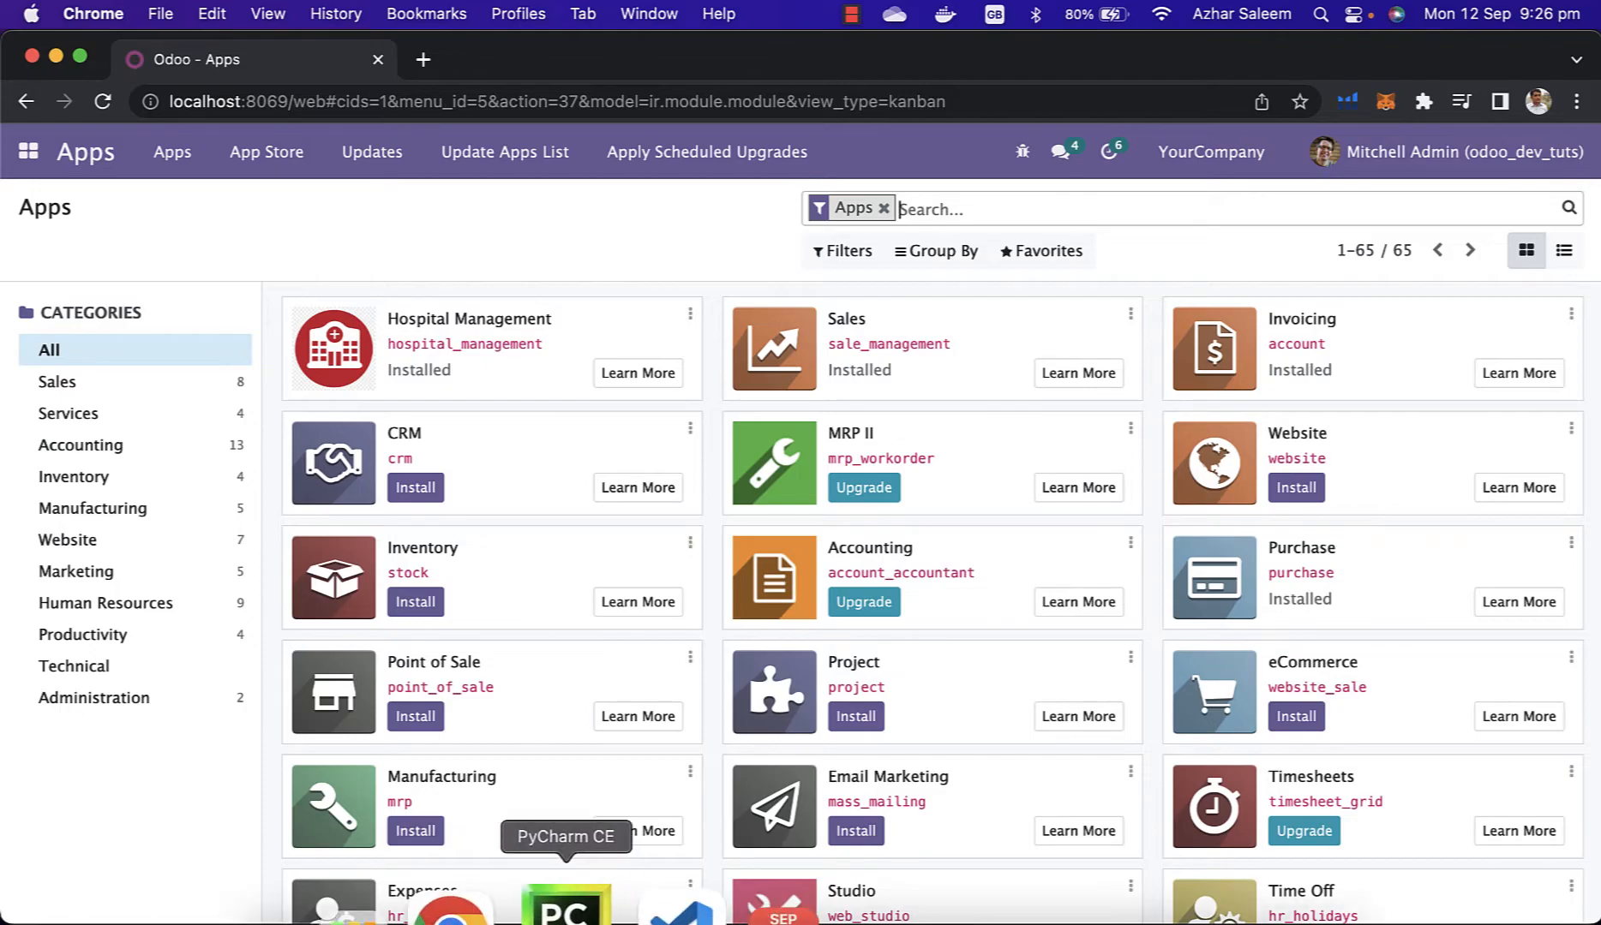
Show the manifest editor and collapse the static and hospital_management folders in the Project tree.
left_click(564, 902)
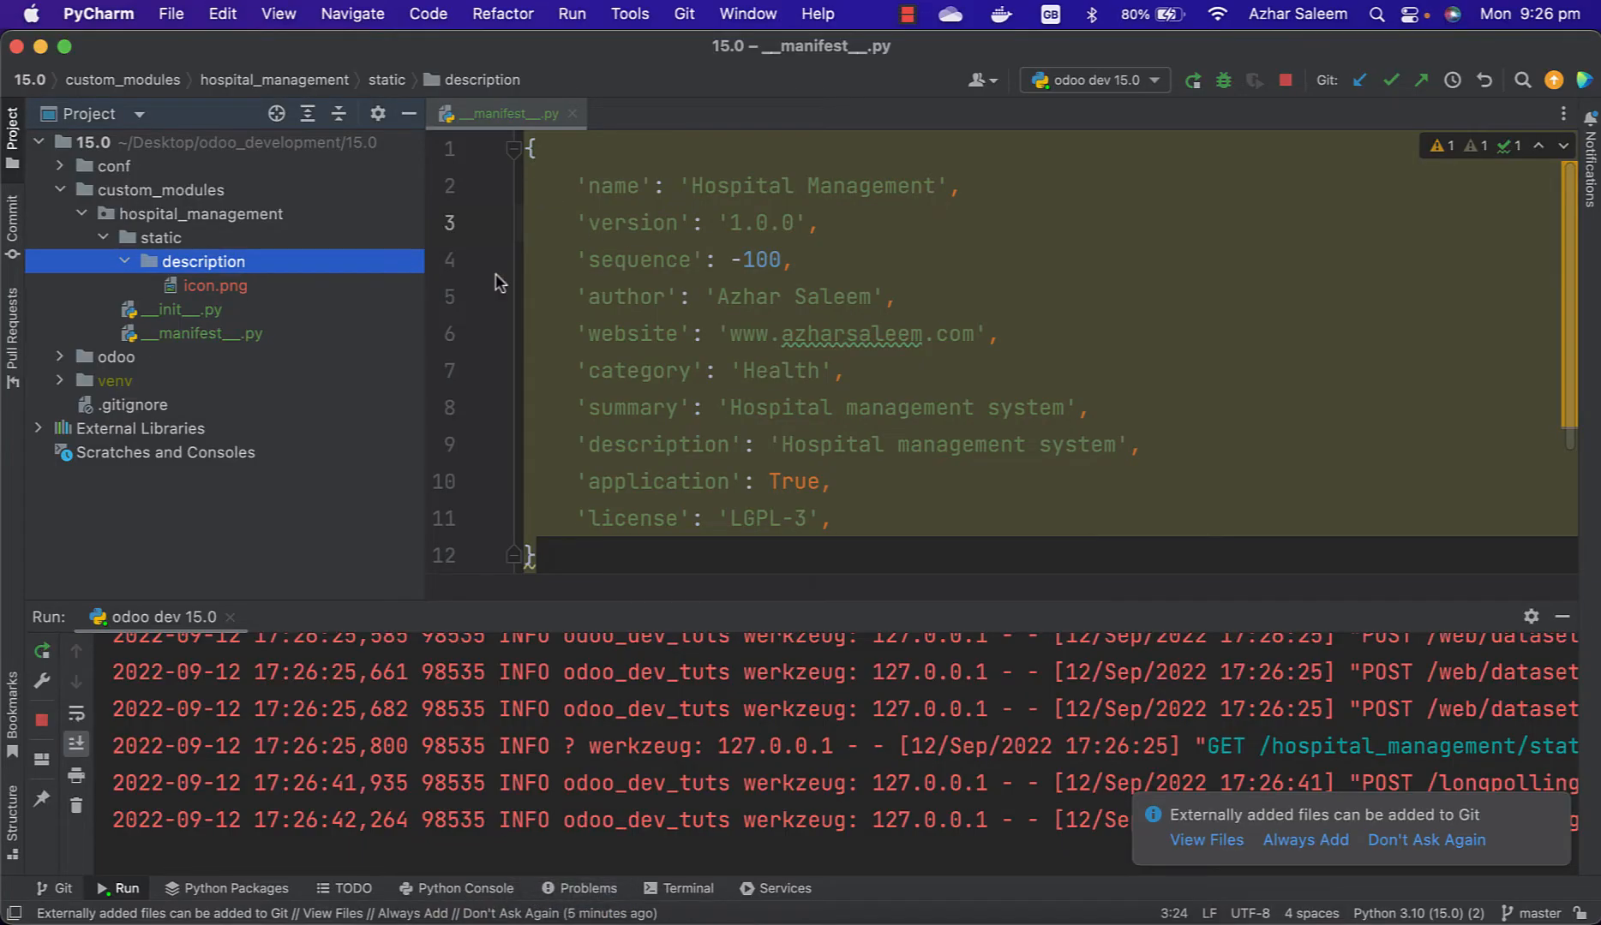
left_click(103, 239)
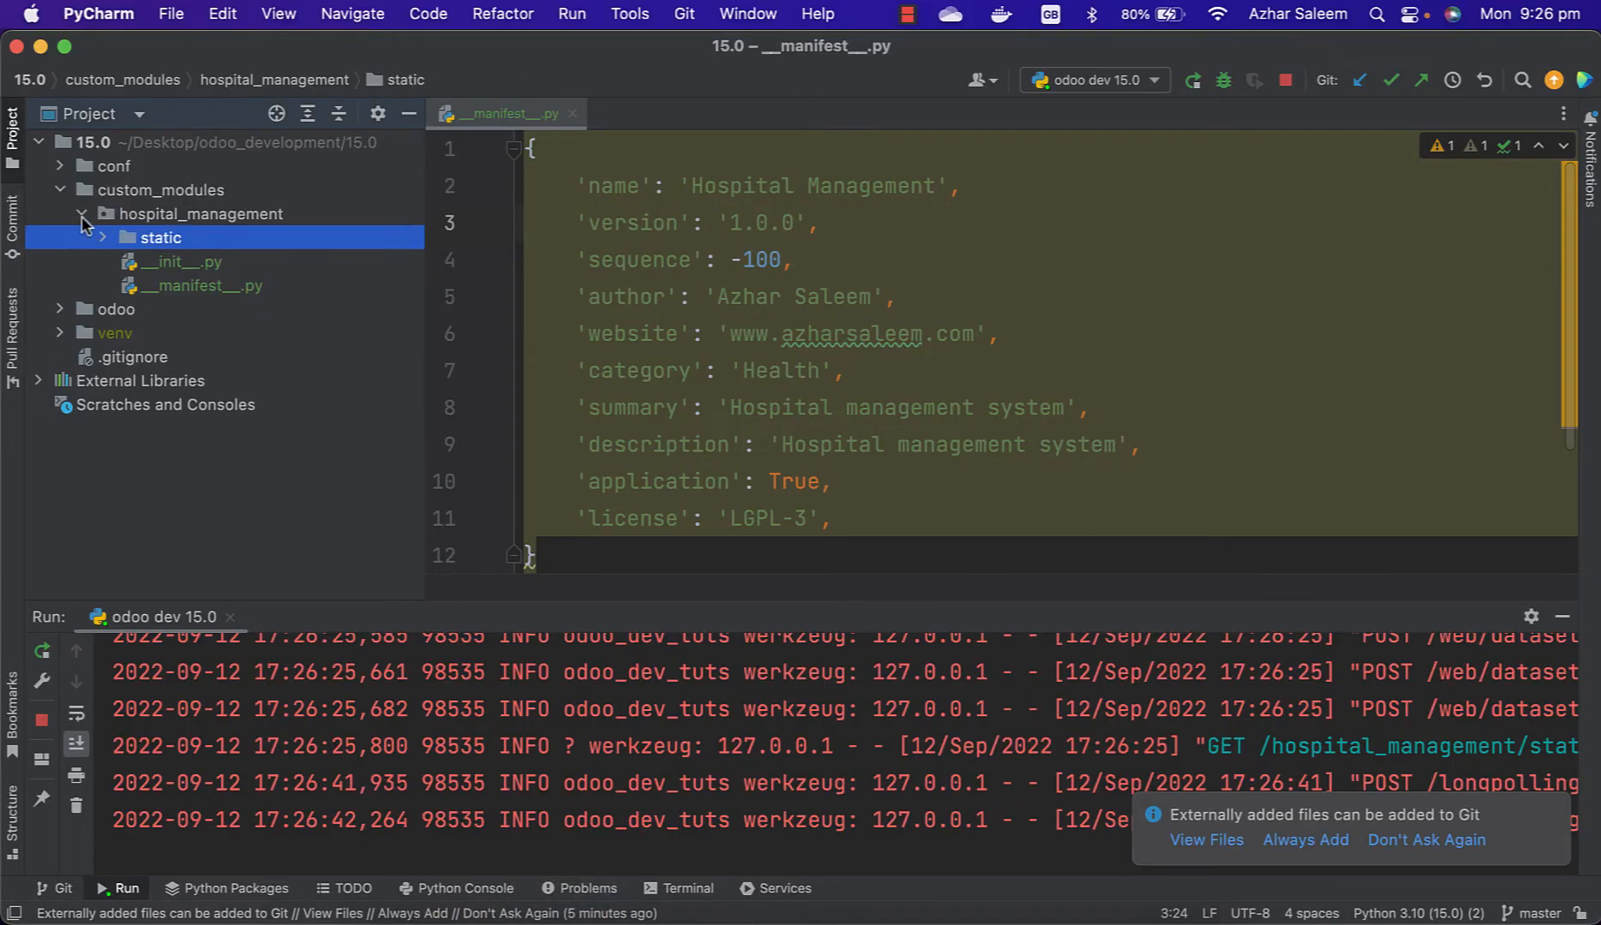
left_click(101, 212)
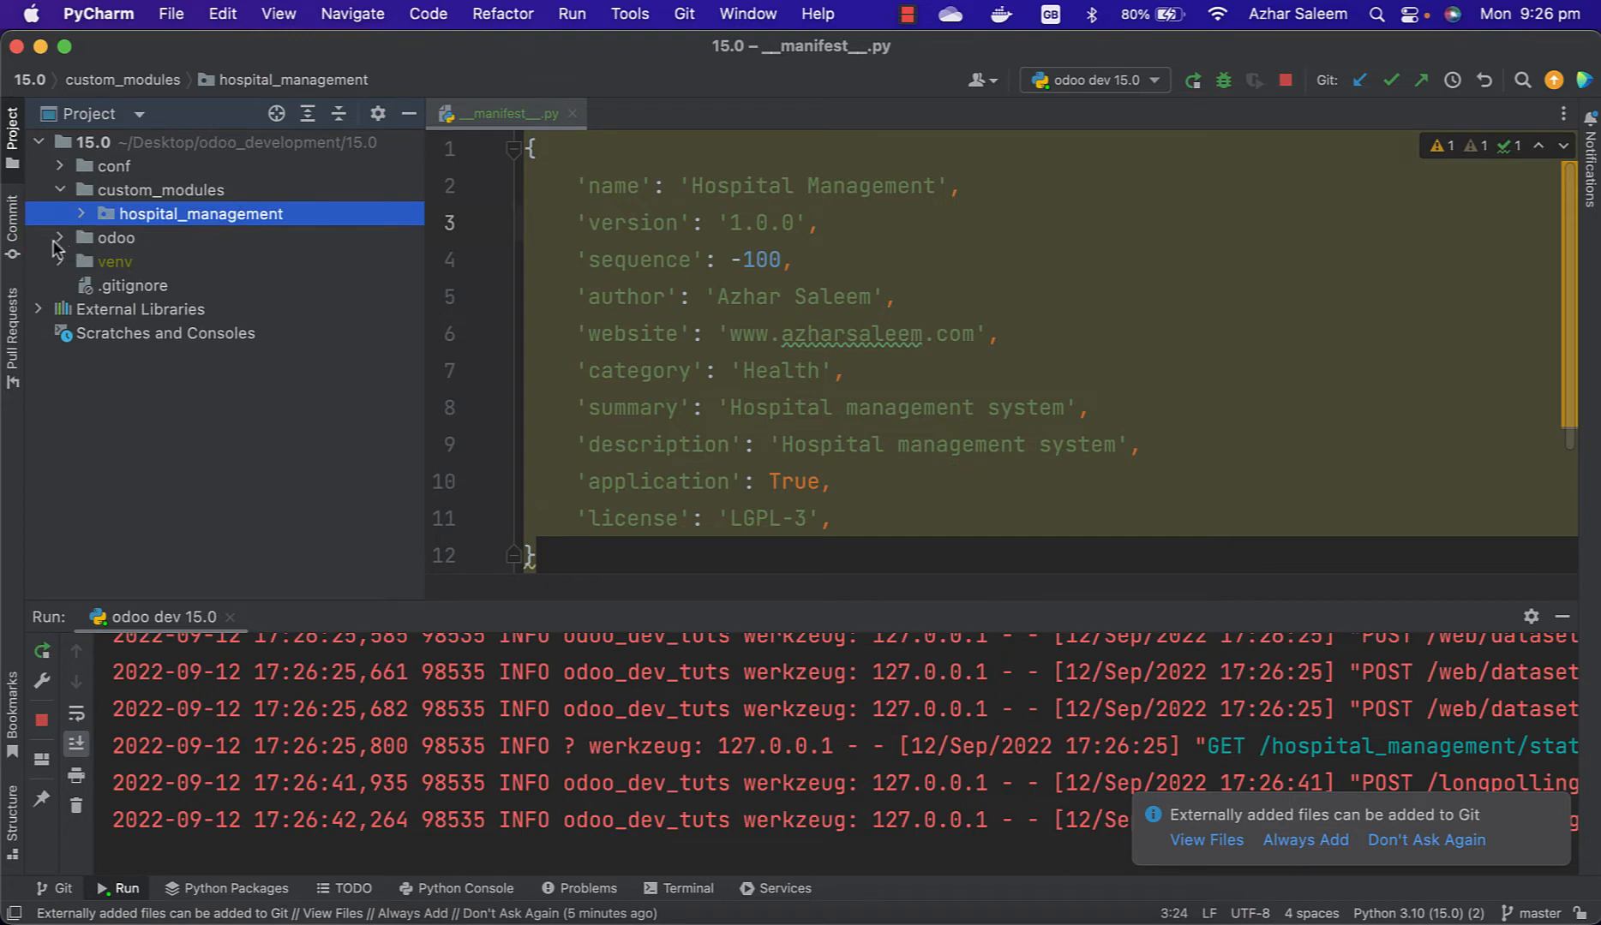
Expand odoo > addons and then the sale module folder.
left_click(115, 238)
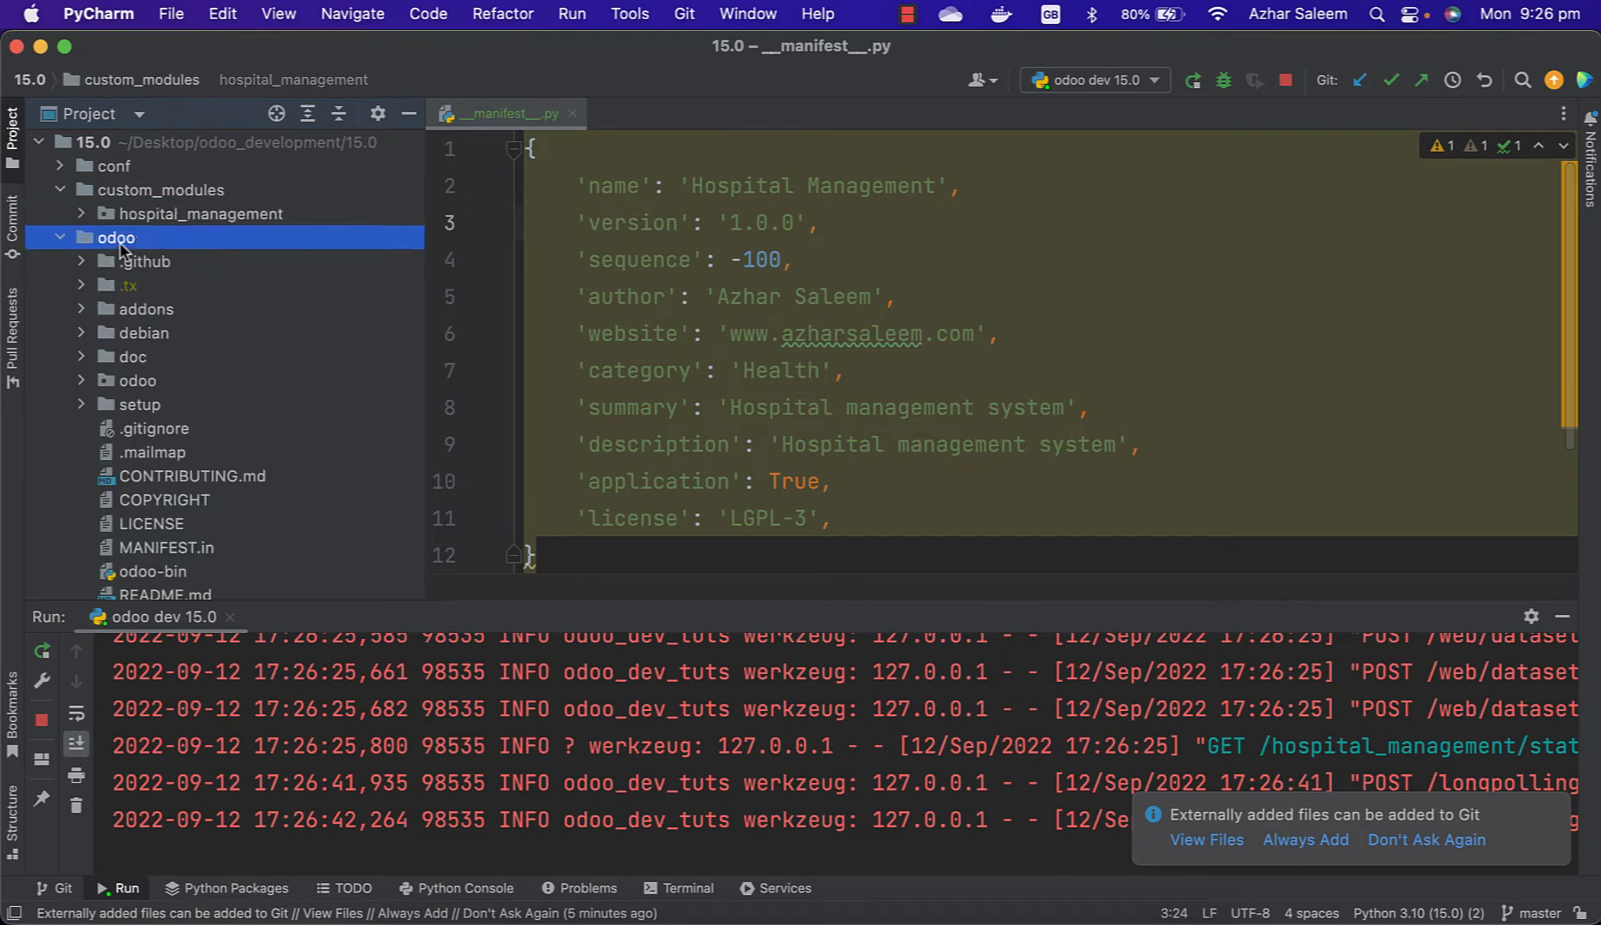
left_click(146, 309)
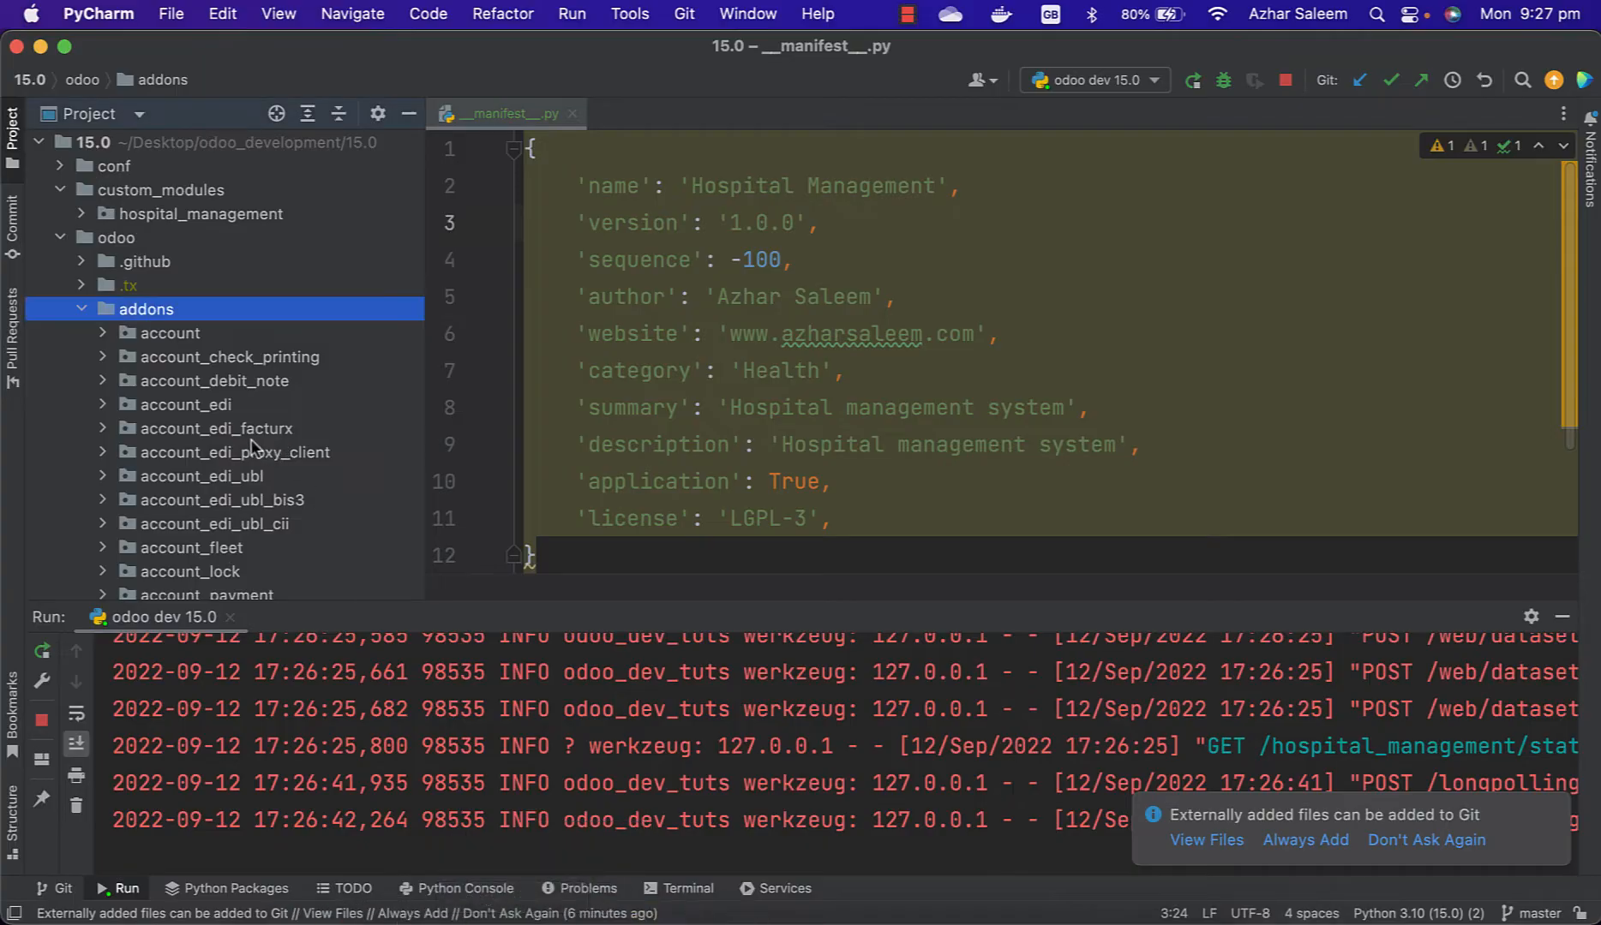
scroll("down", 3)
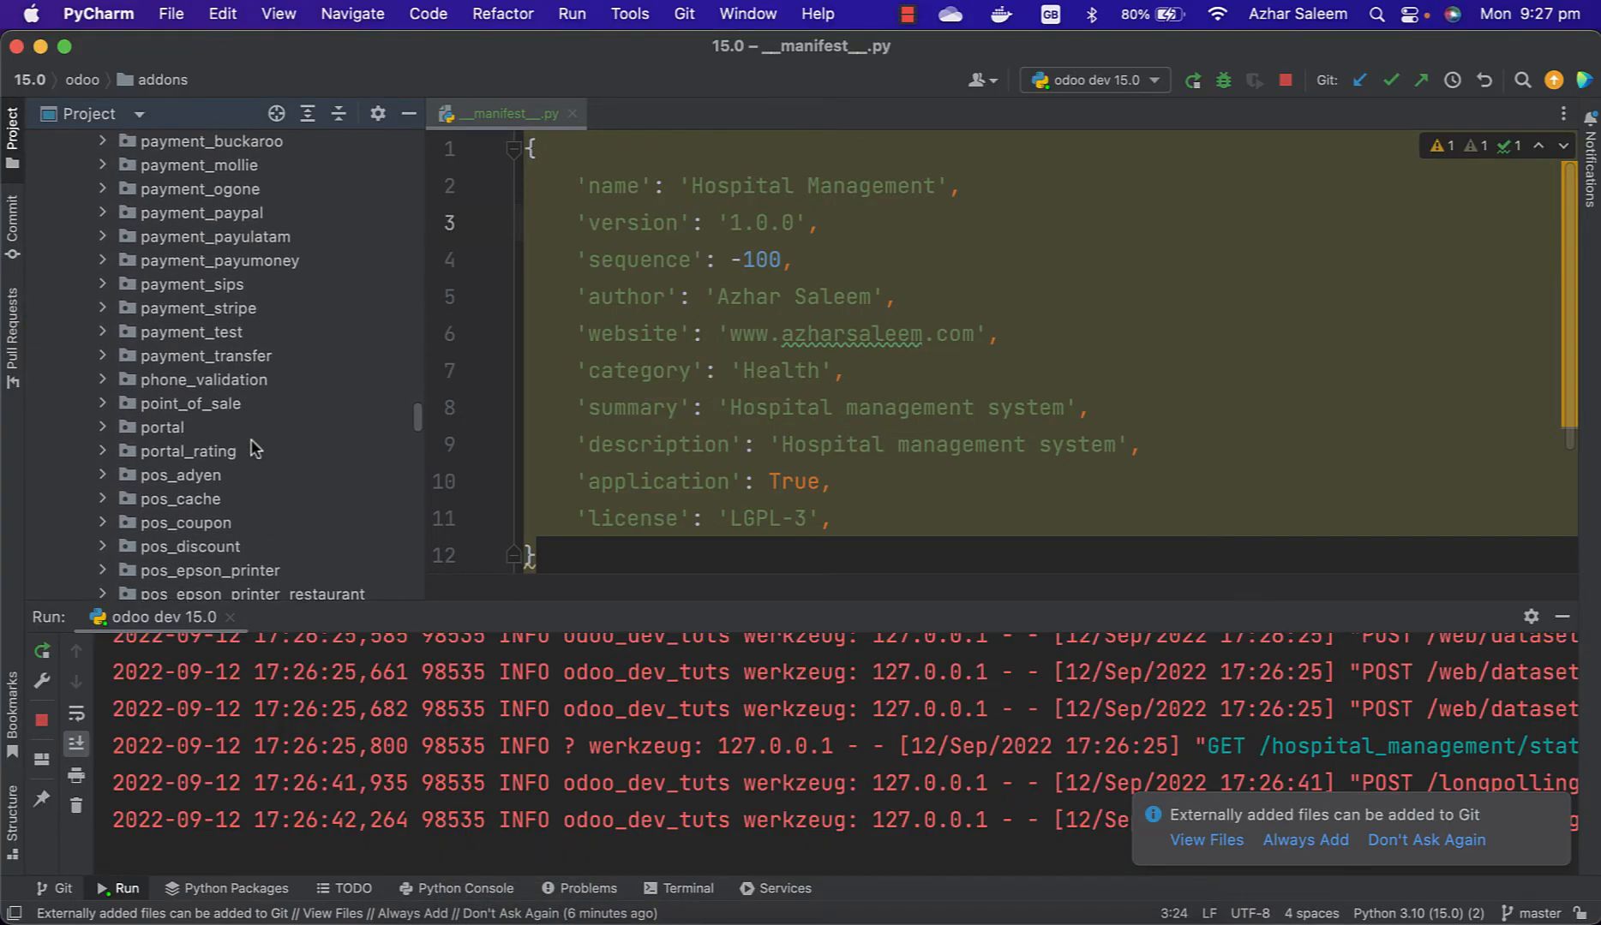
scroll("down", 3)
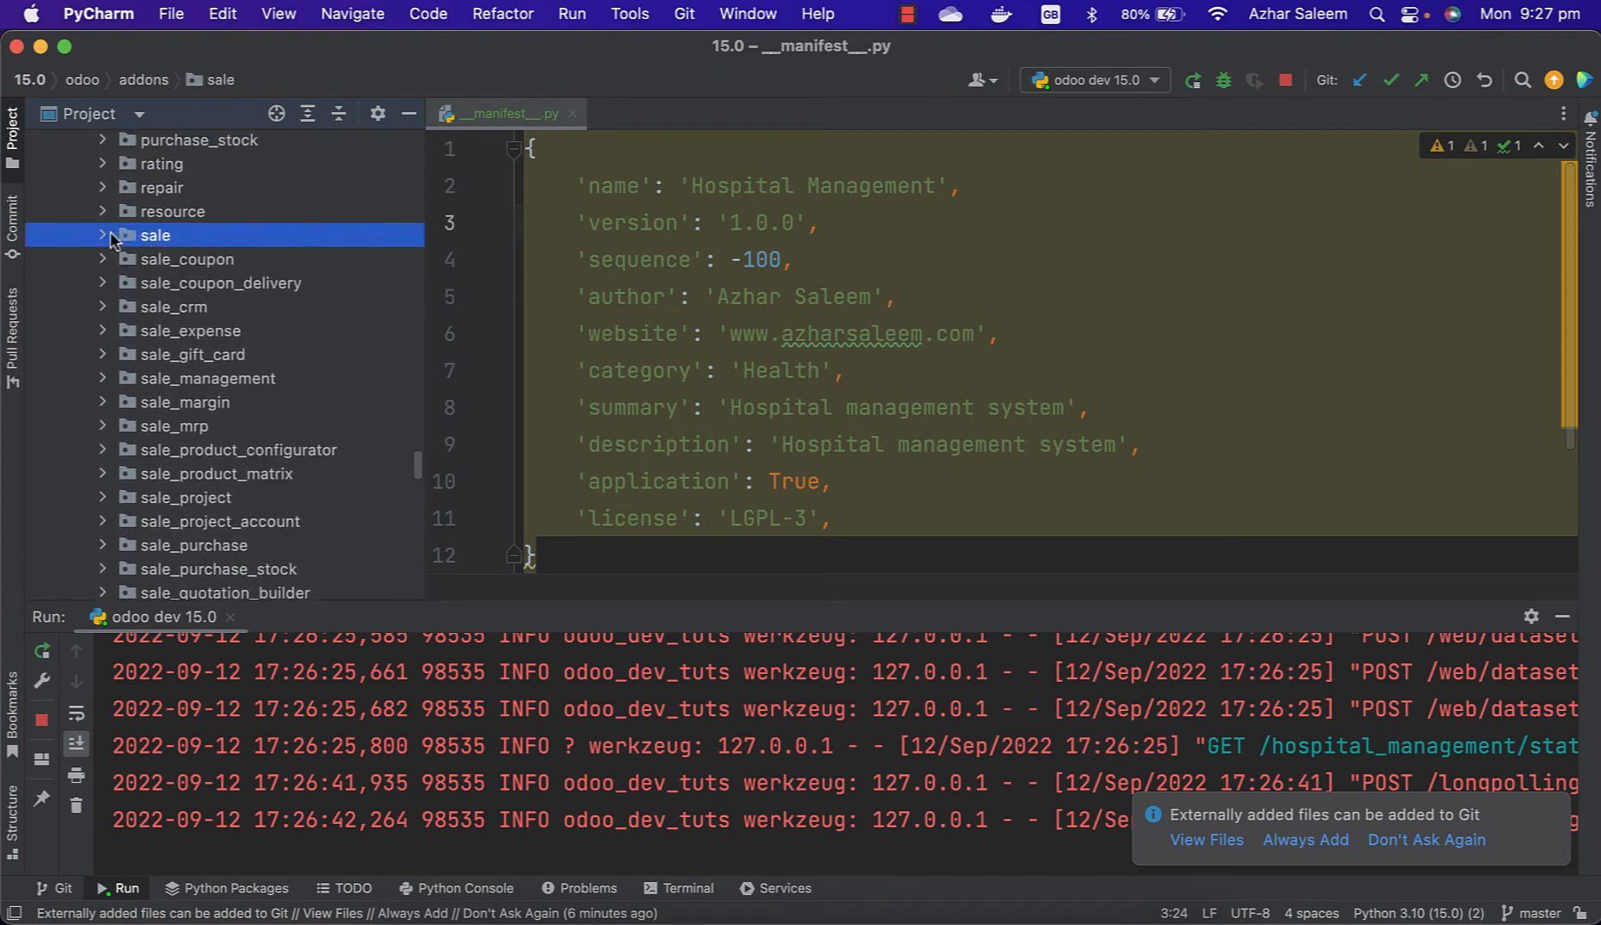
left_click(100, 237)
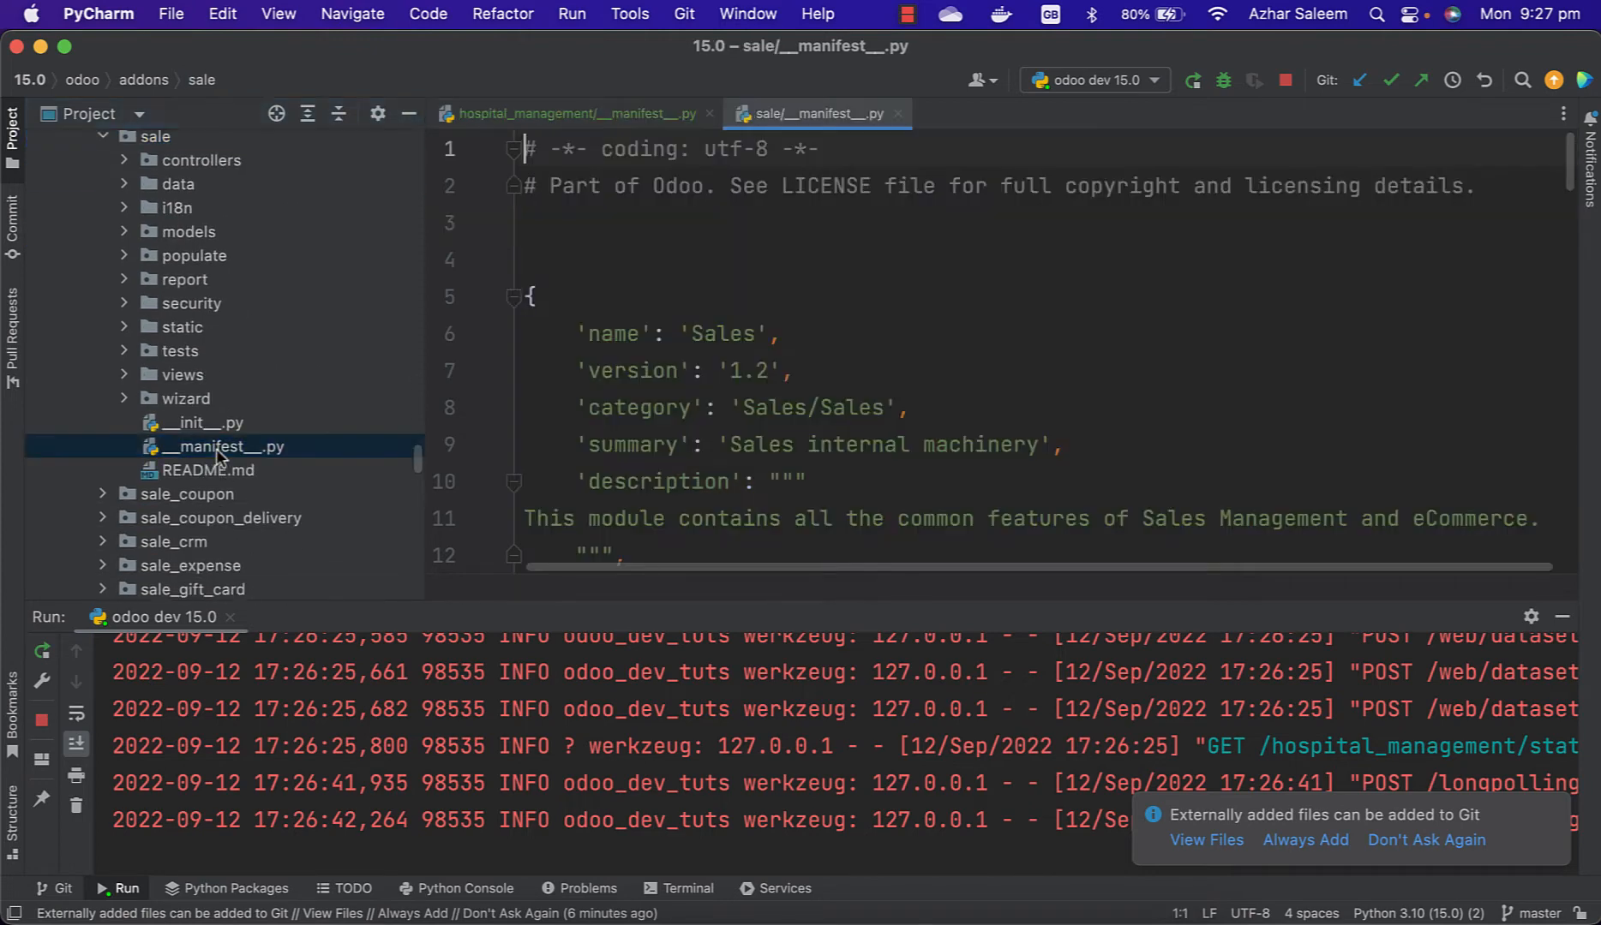
Scroll the Sales manifest down to its depends and data entries.
scroll("down", 3)
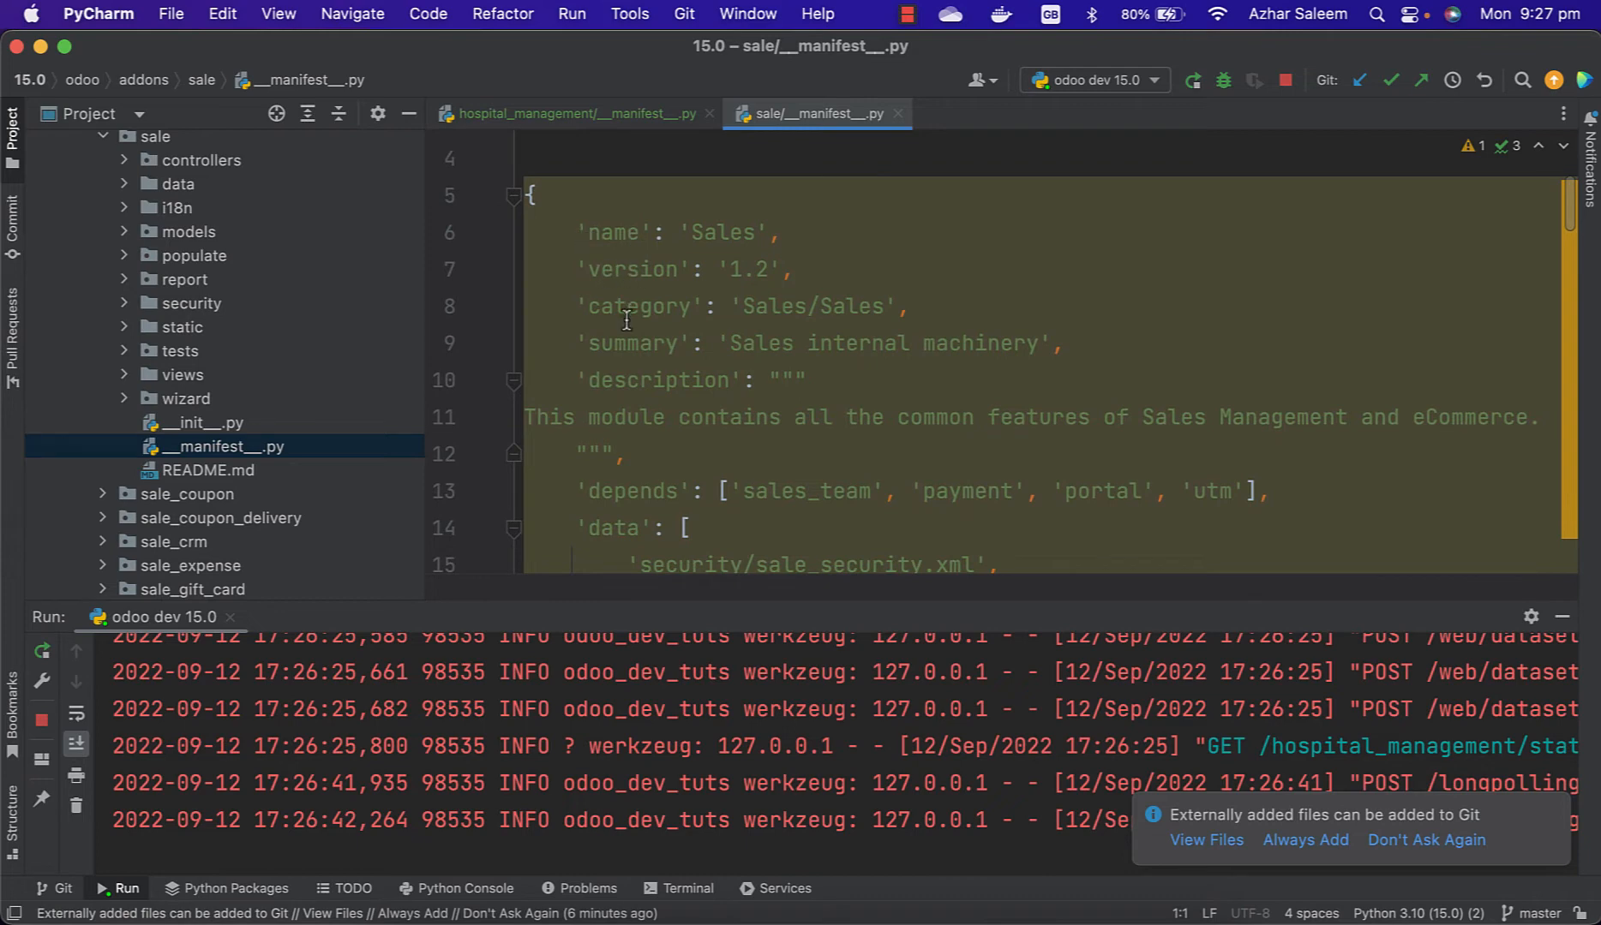
scroll("down", 3)
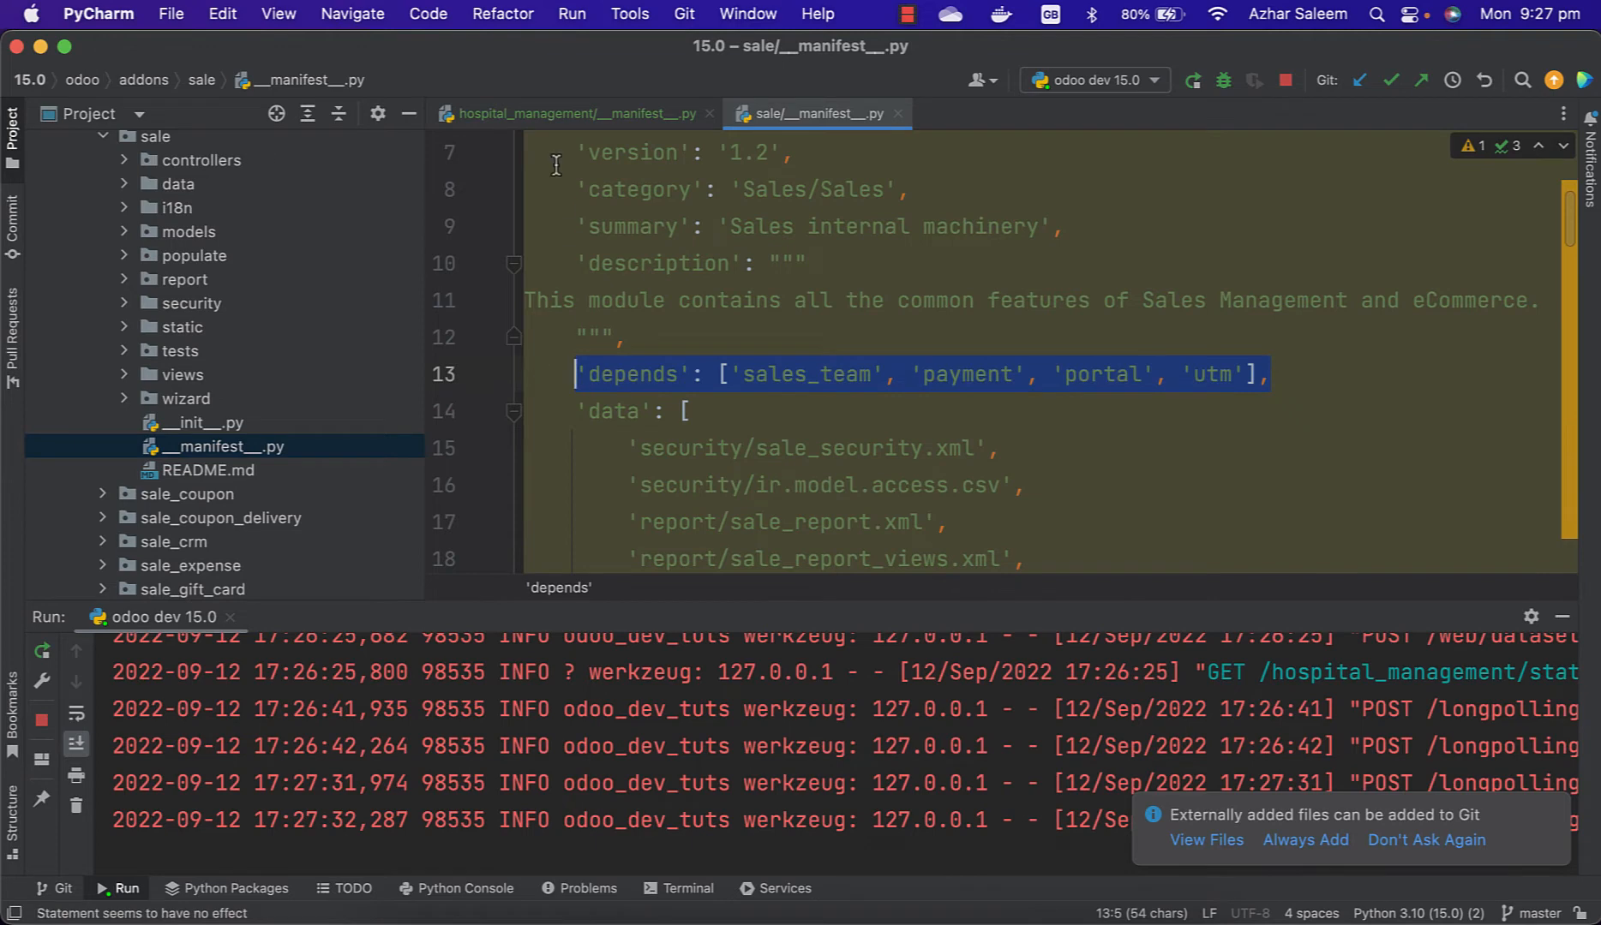
Add a 'depends' line to the hospital_management manifest after the description.
left_click(572, 113)
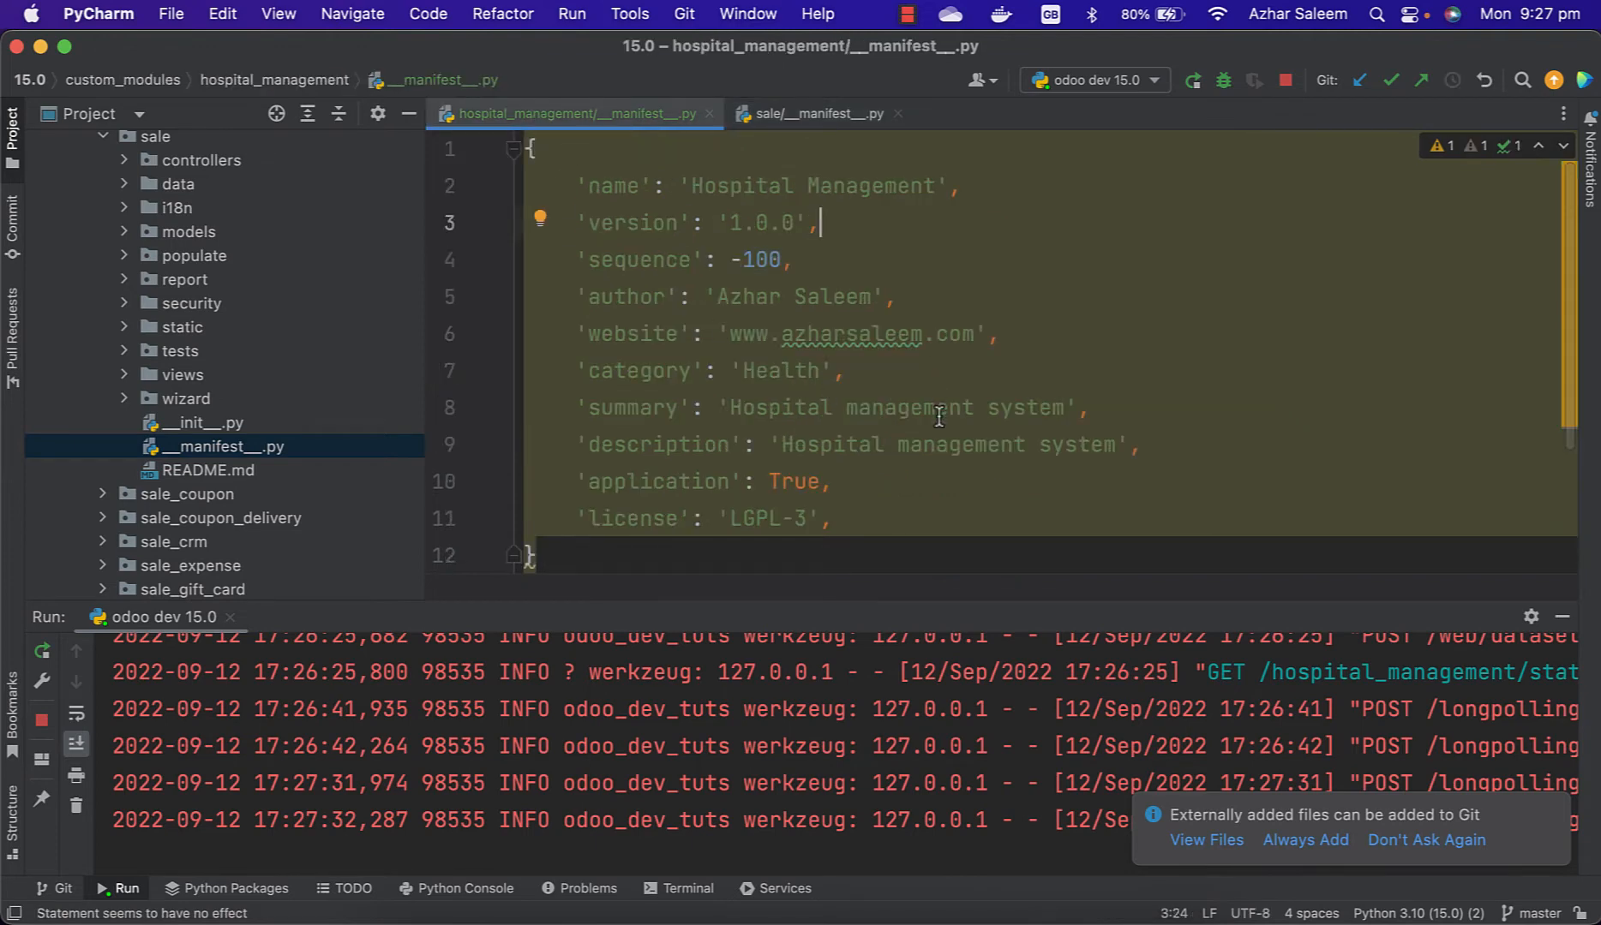
scroll("down", 3)
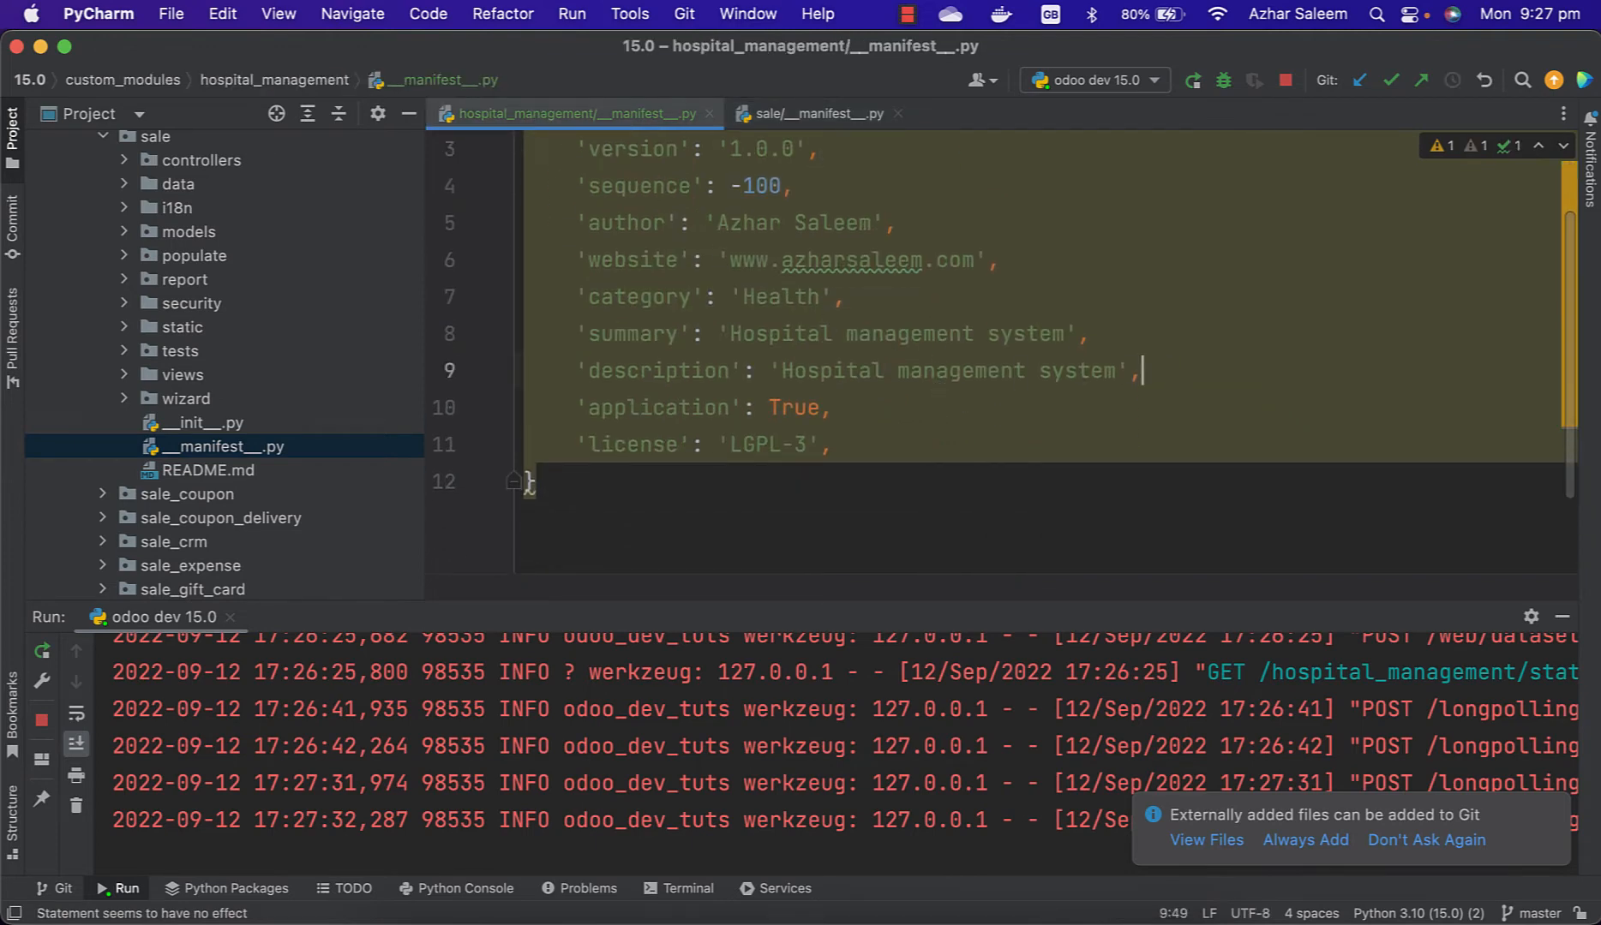
type("'depends': ['sales_team', 'payment', 'portal', 'utm'],")
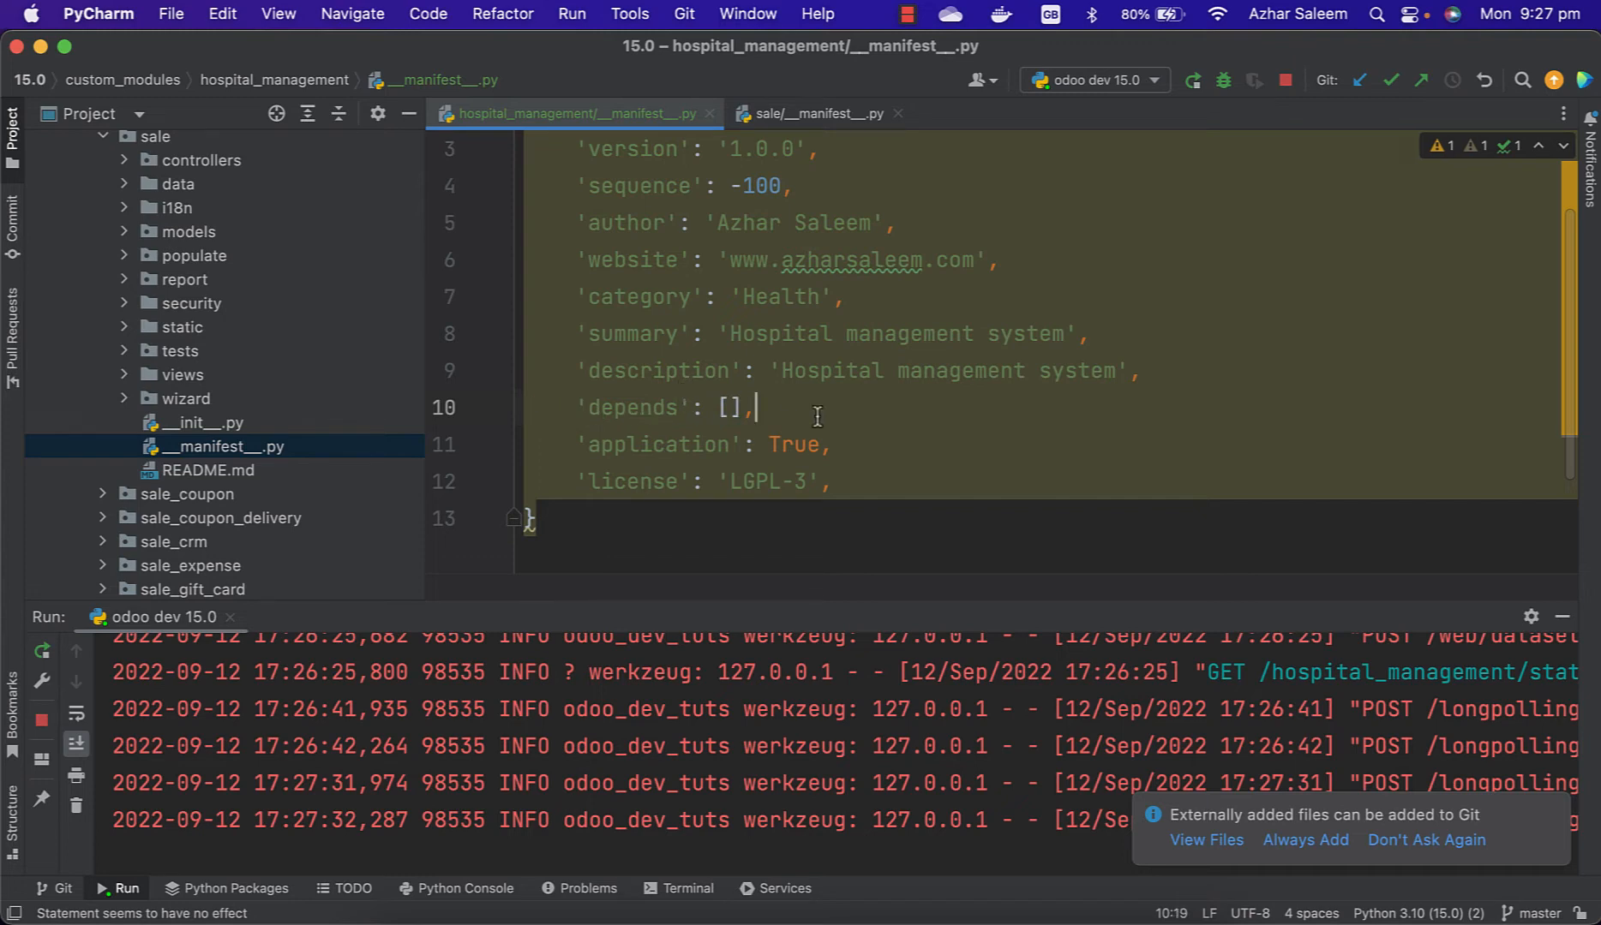
Check the Sales manifest's data entries and return to the hospital_management manifest.
left_click(814, 113)
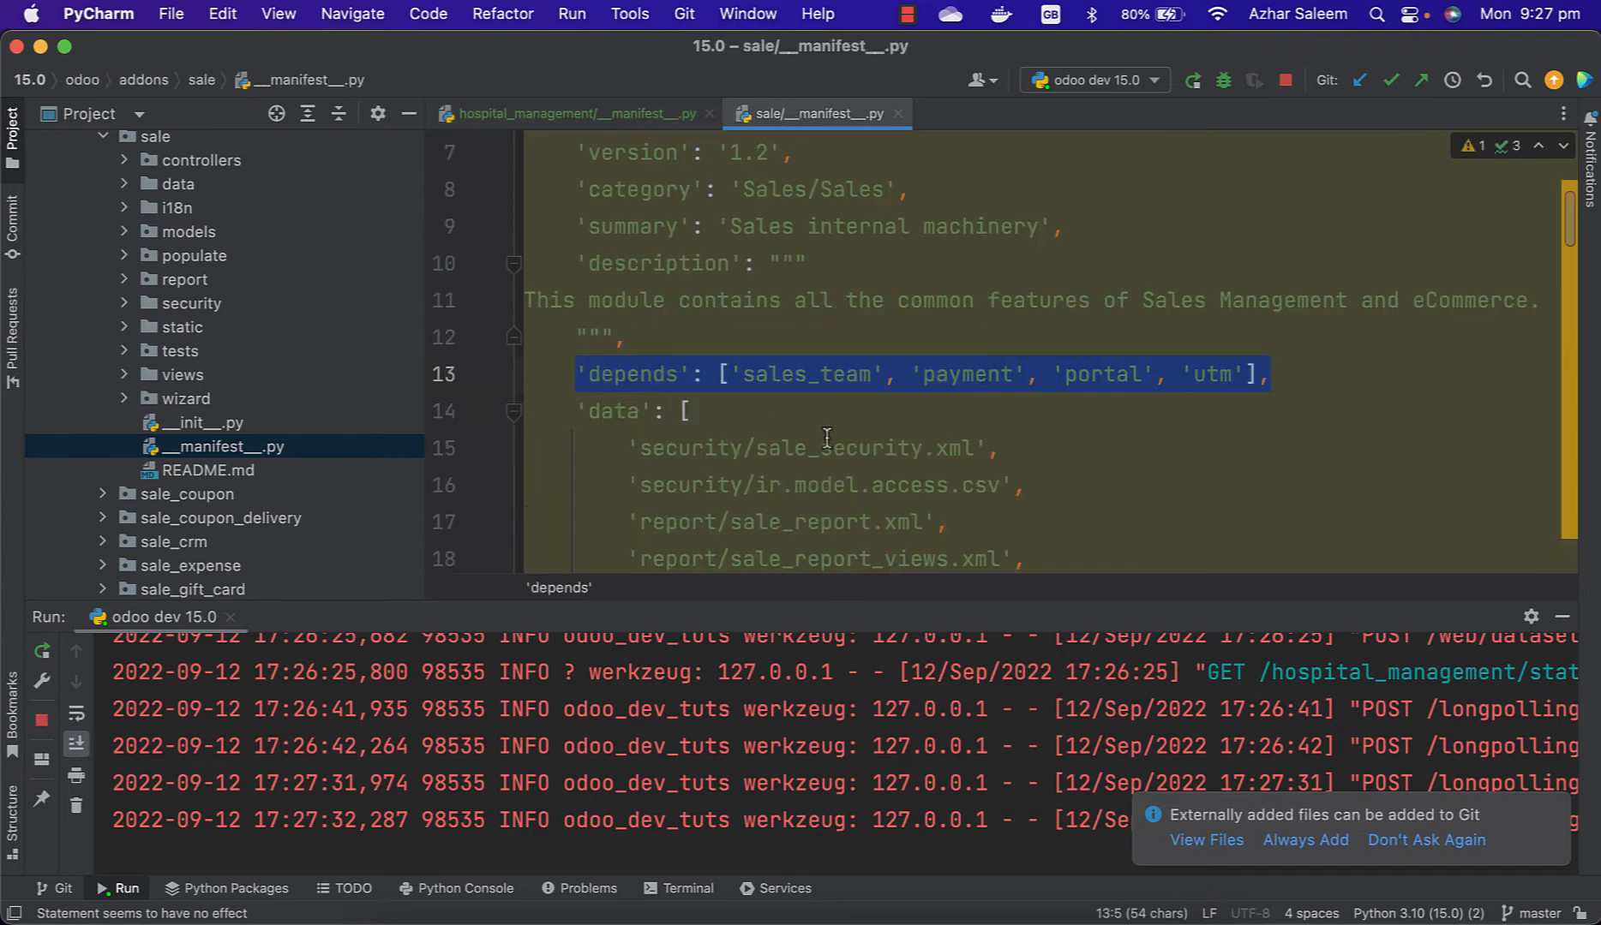
scroll("down", 3)
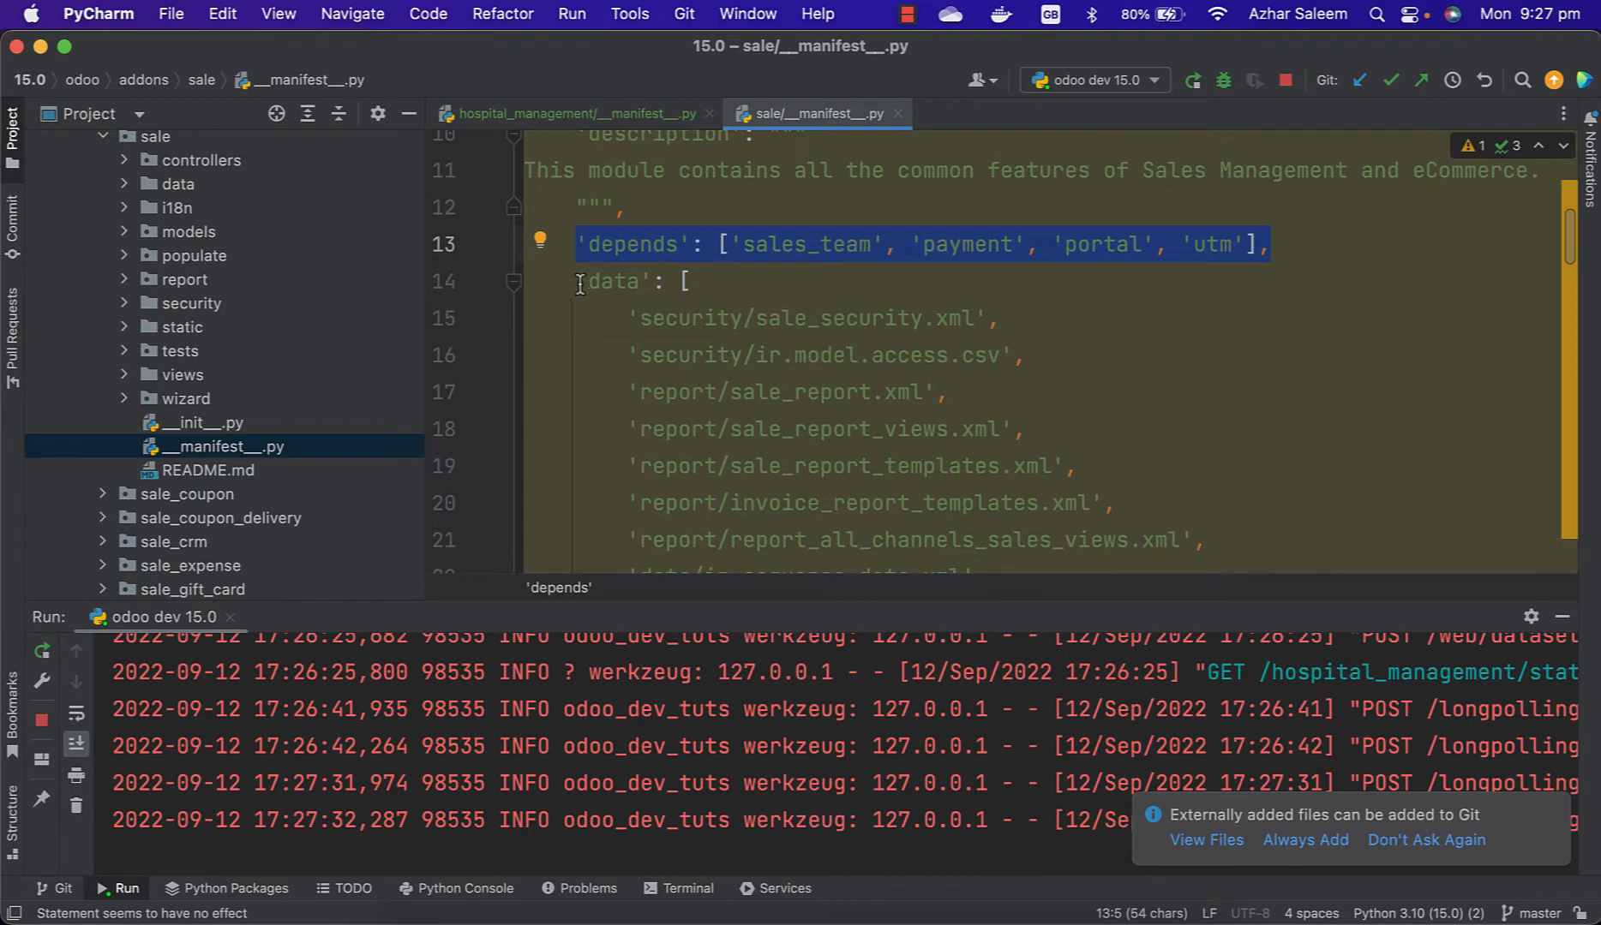
scroll("down", 3)
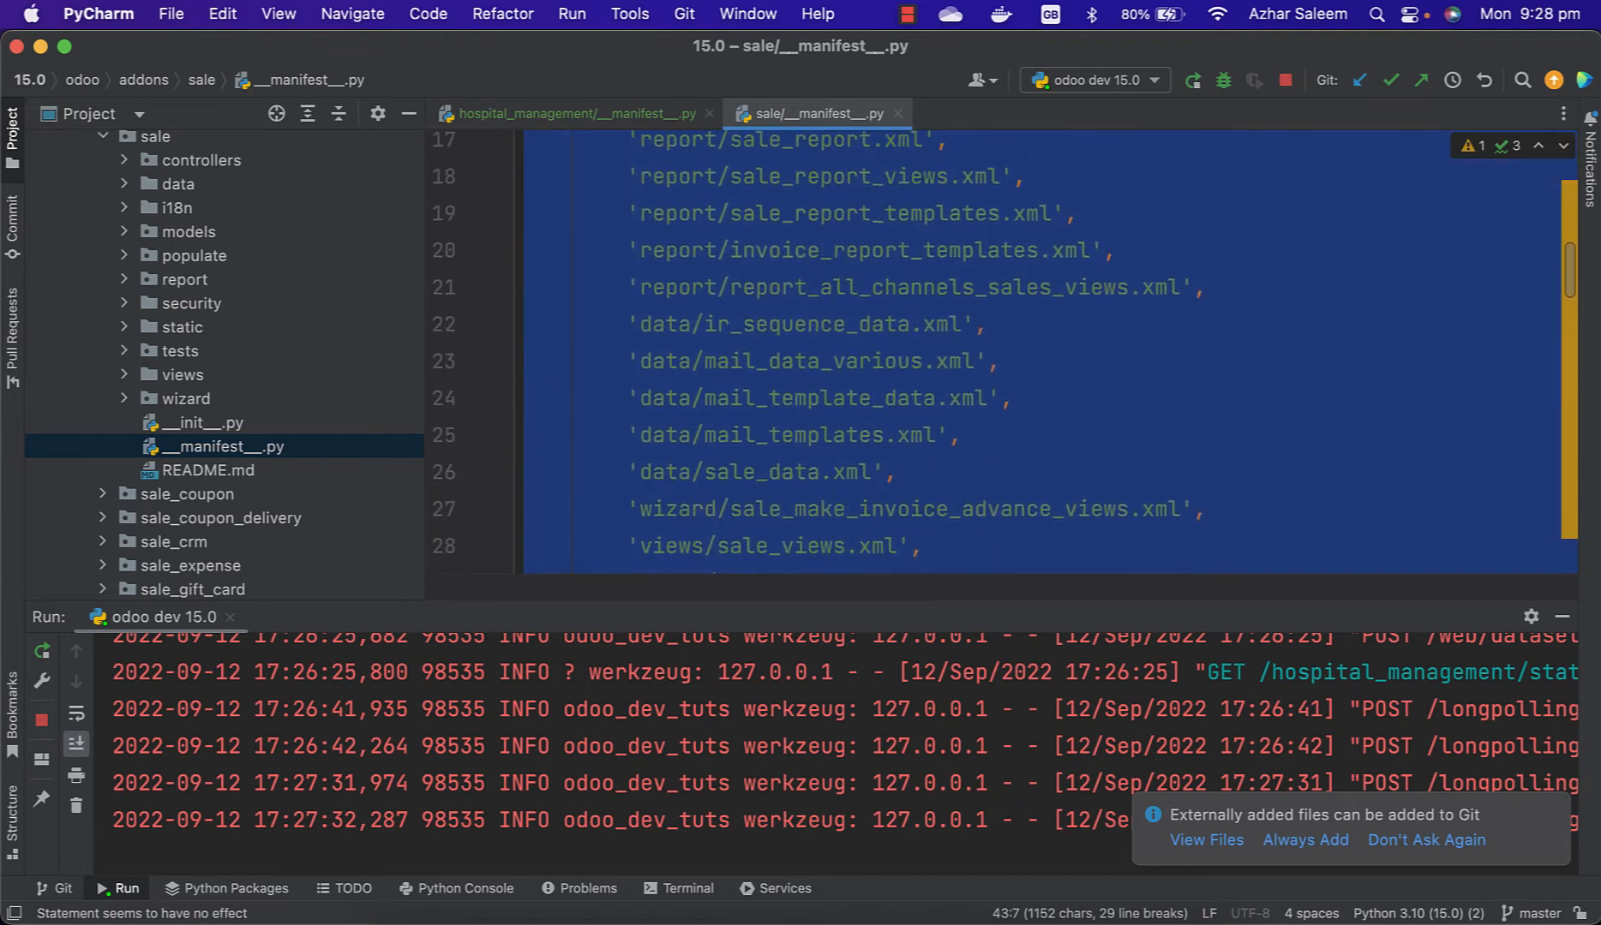
left_click(573, 113)
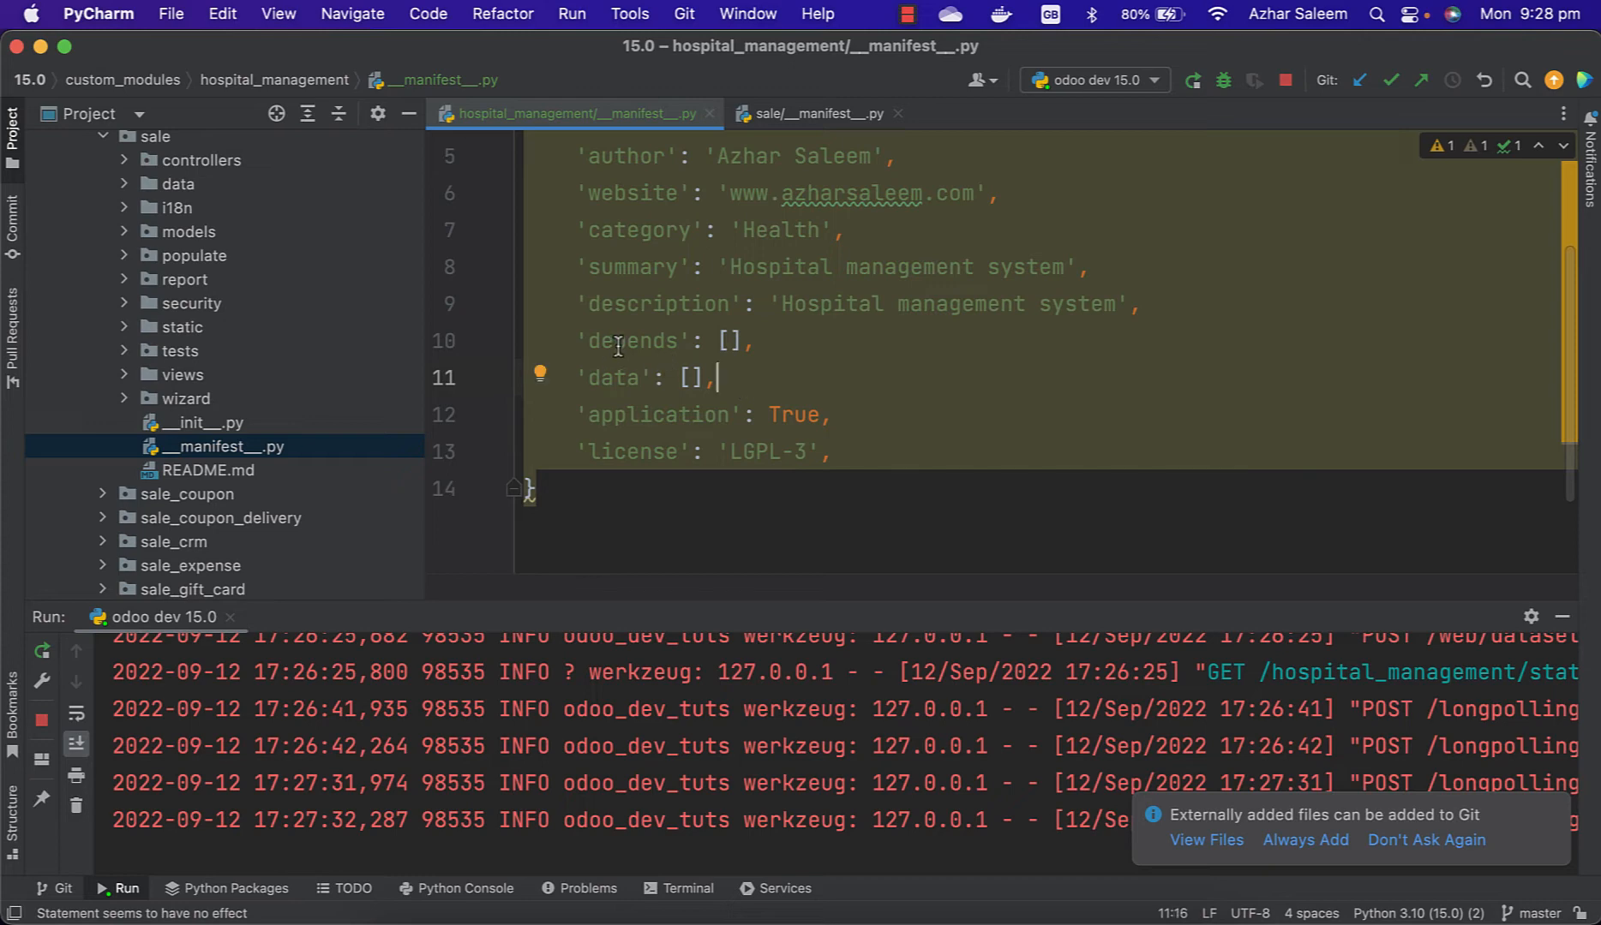
Review the Sales manifest's remaining keys down to installable and auto_install.
left_click(809, 113)
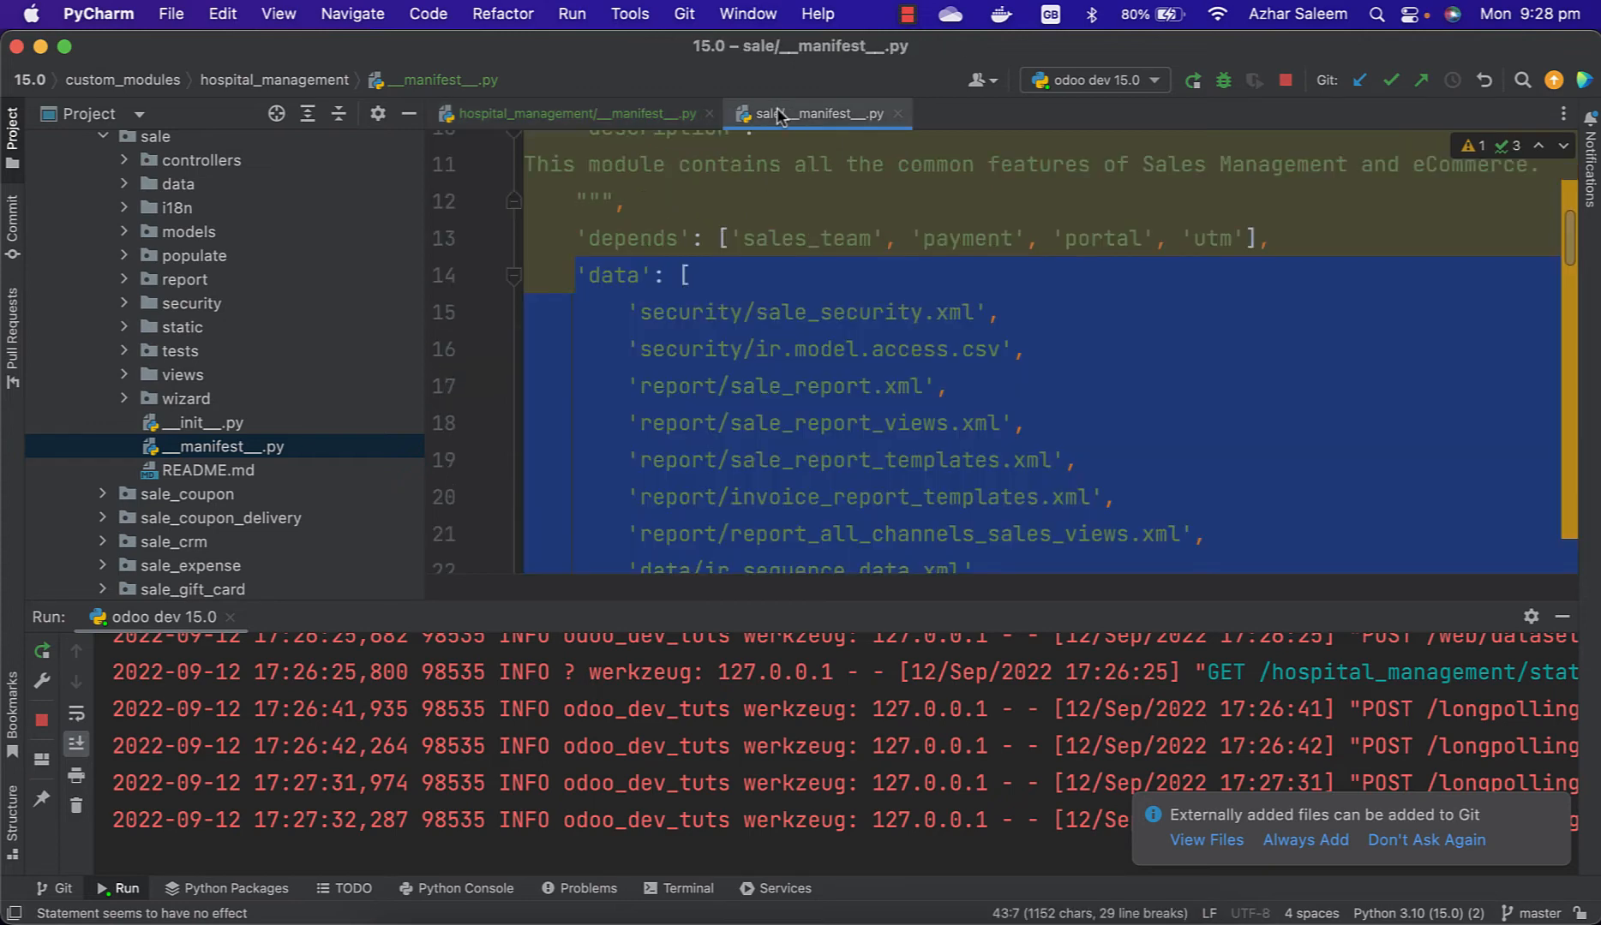
scroll("down", 3)
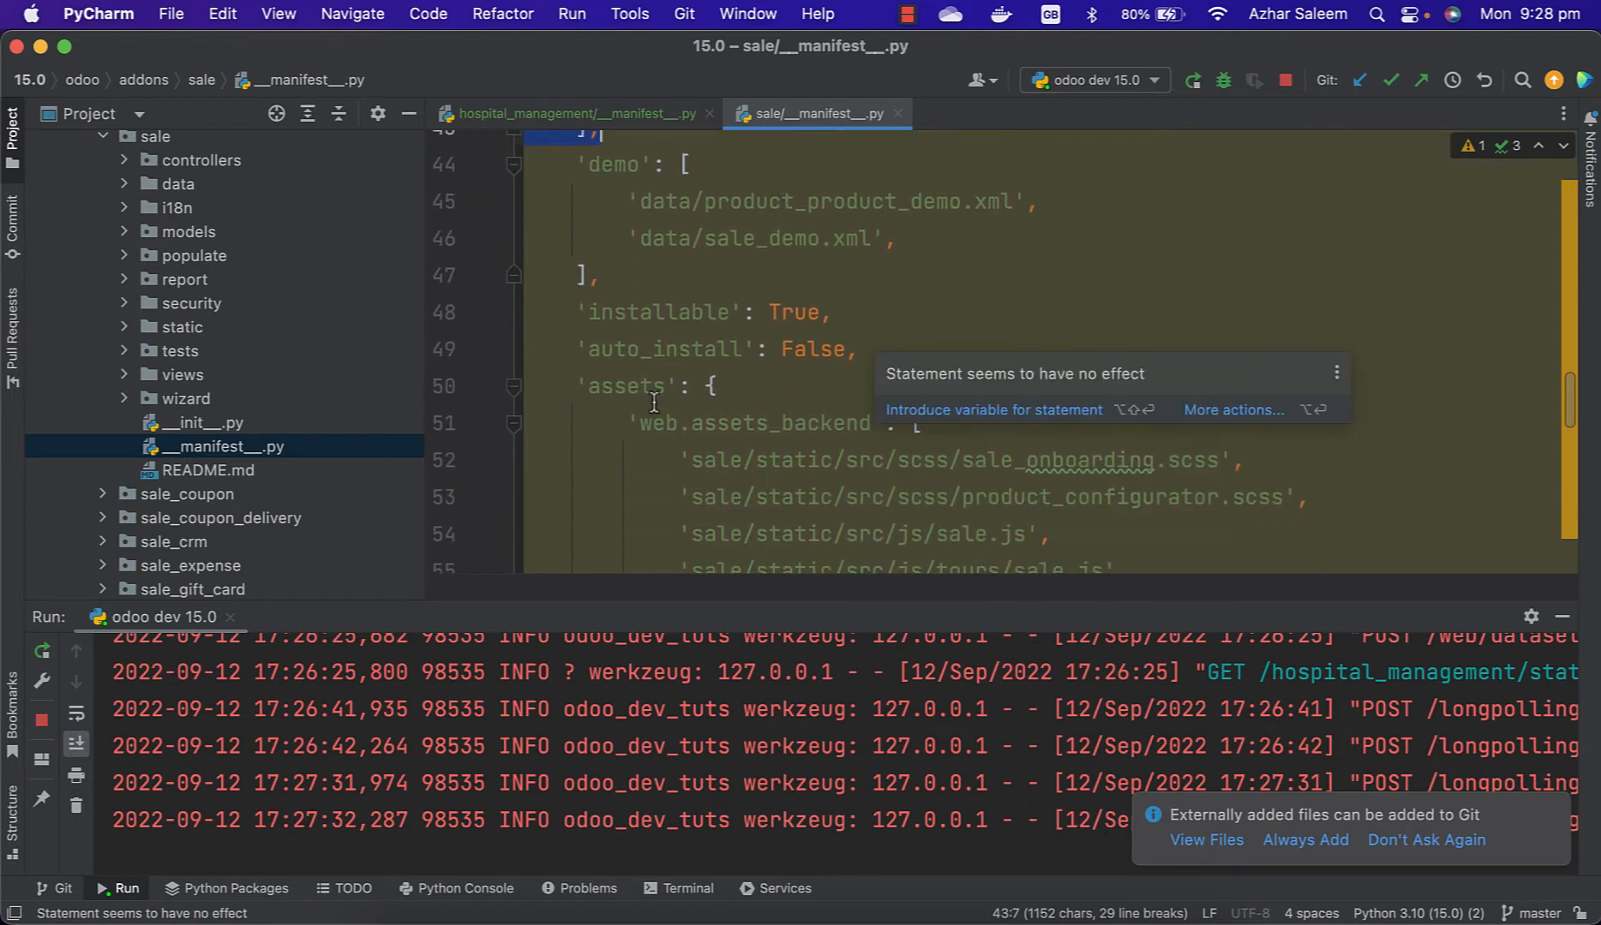
scroll("down", 3)
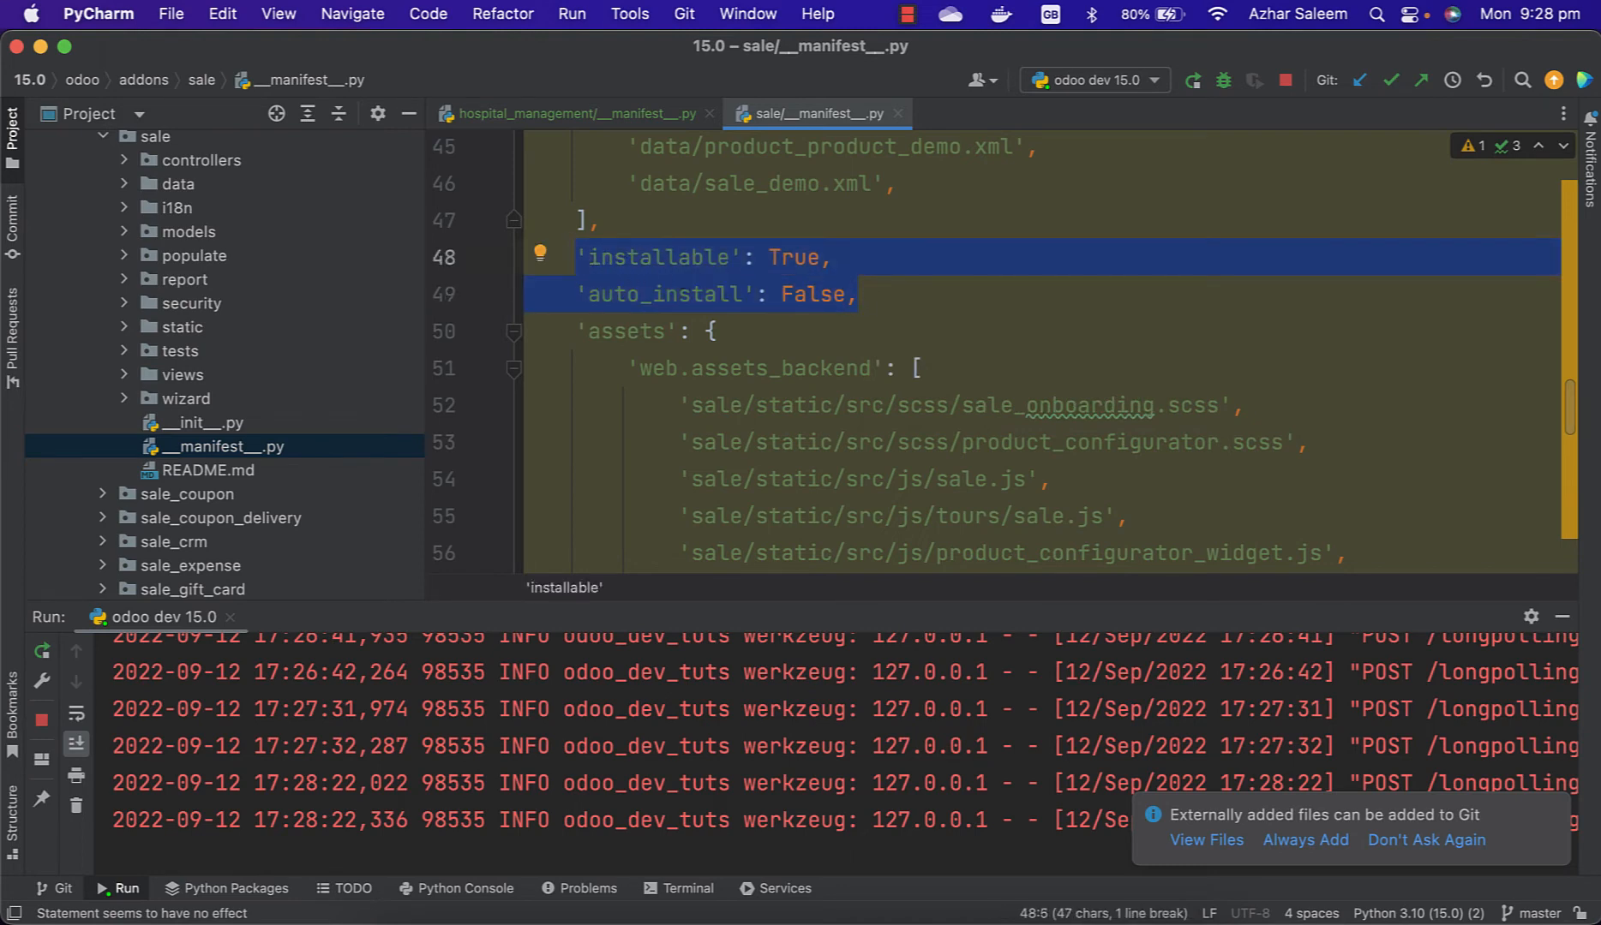
Pick out the installable and auto_install lines for copying.
left_click(570, 113)
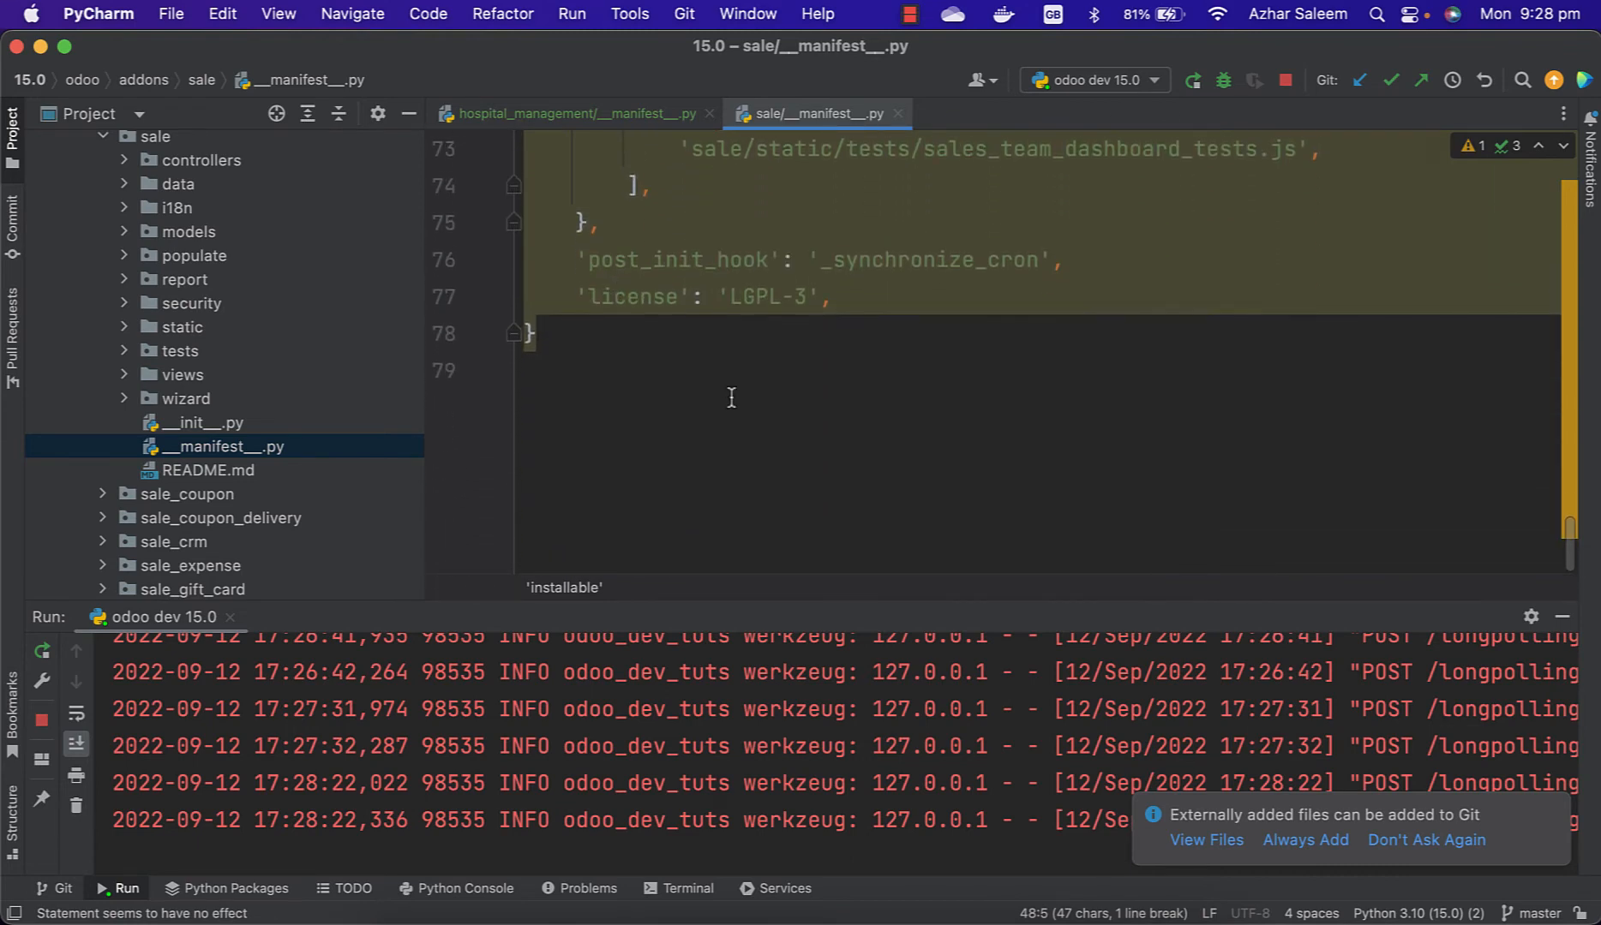
scroll("up", 3)
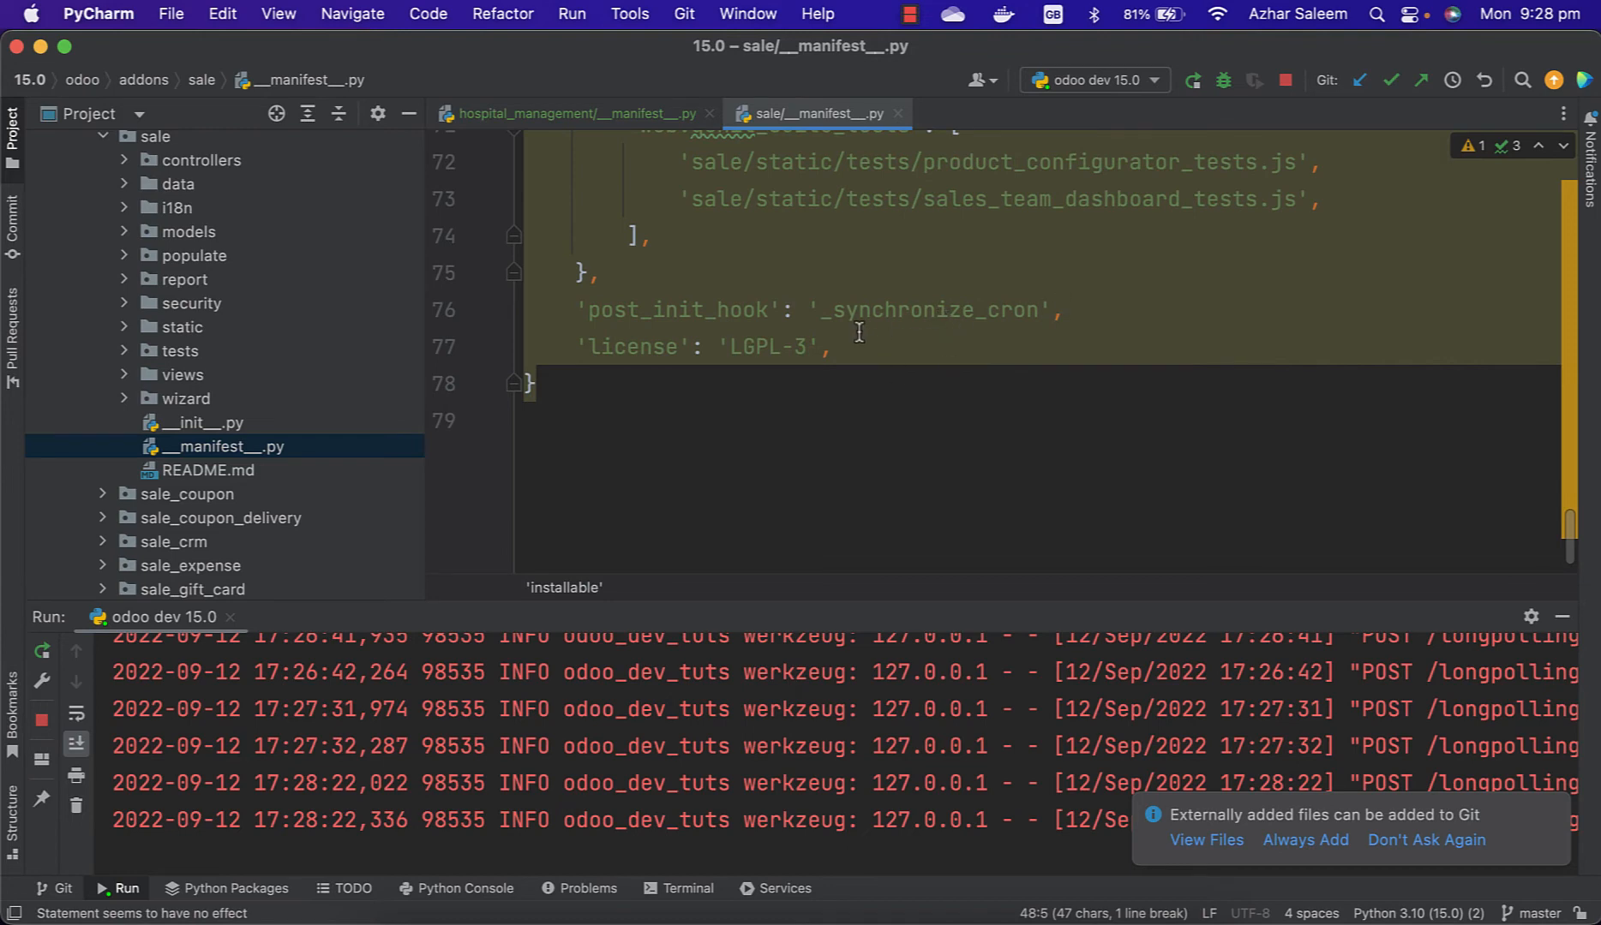
double_click(927, 311)
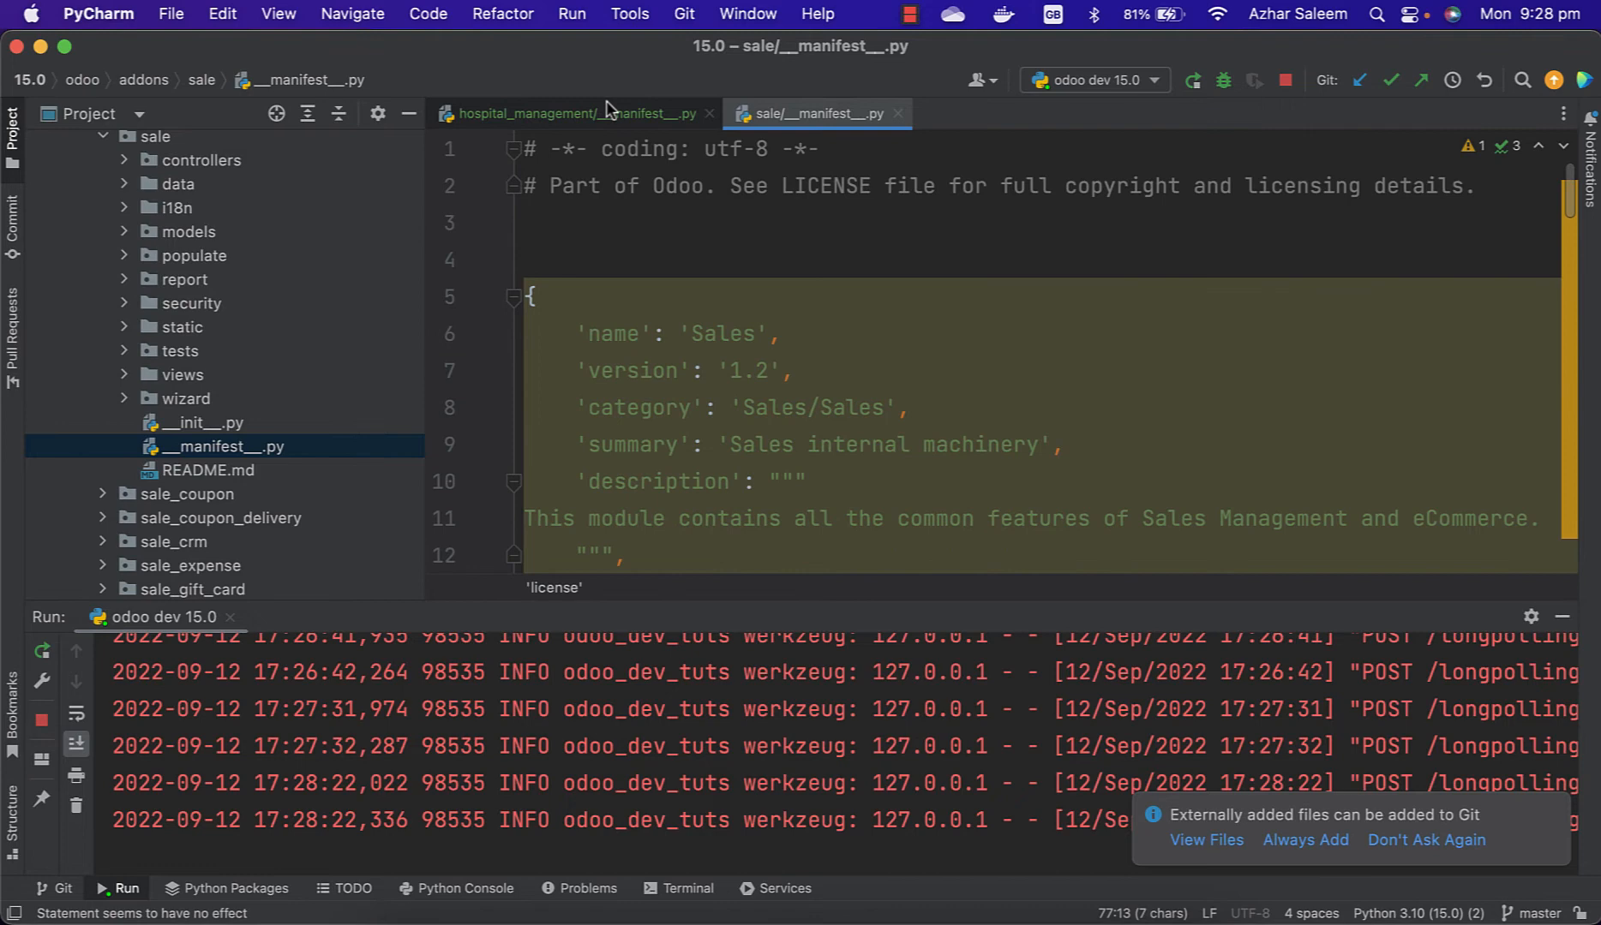
Add installable True and auto_install False after 'data' in the hospital_management manifest and review the new keys.
left_click(572, 113)
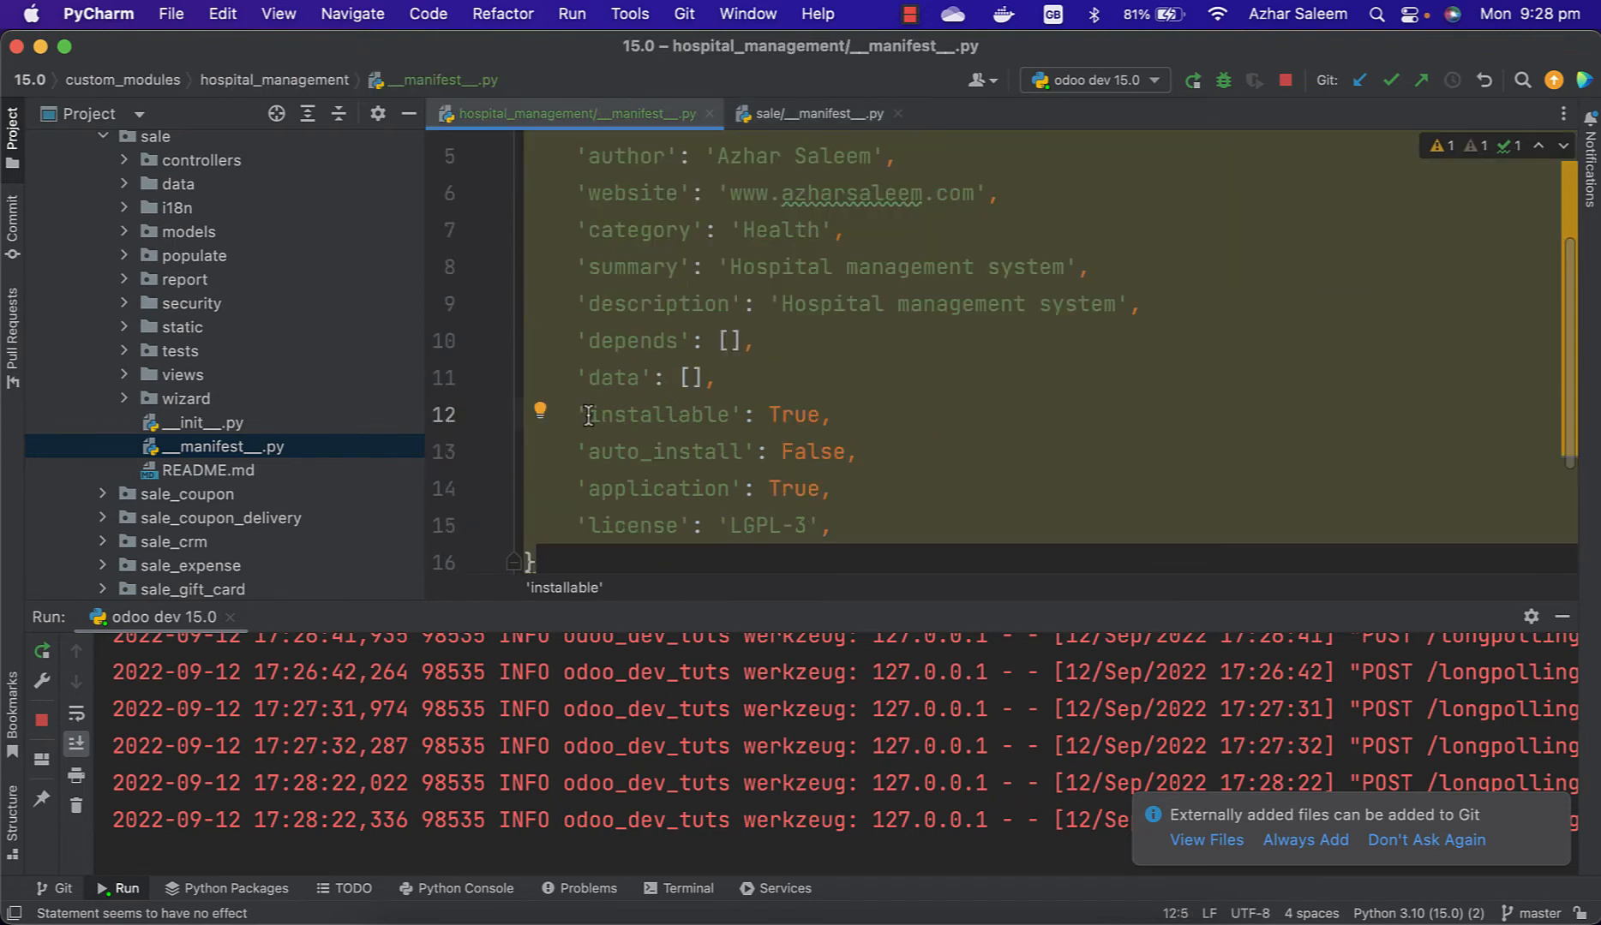
left_click_drag(584, 415, 850, 452)
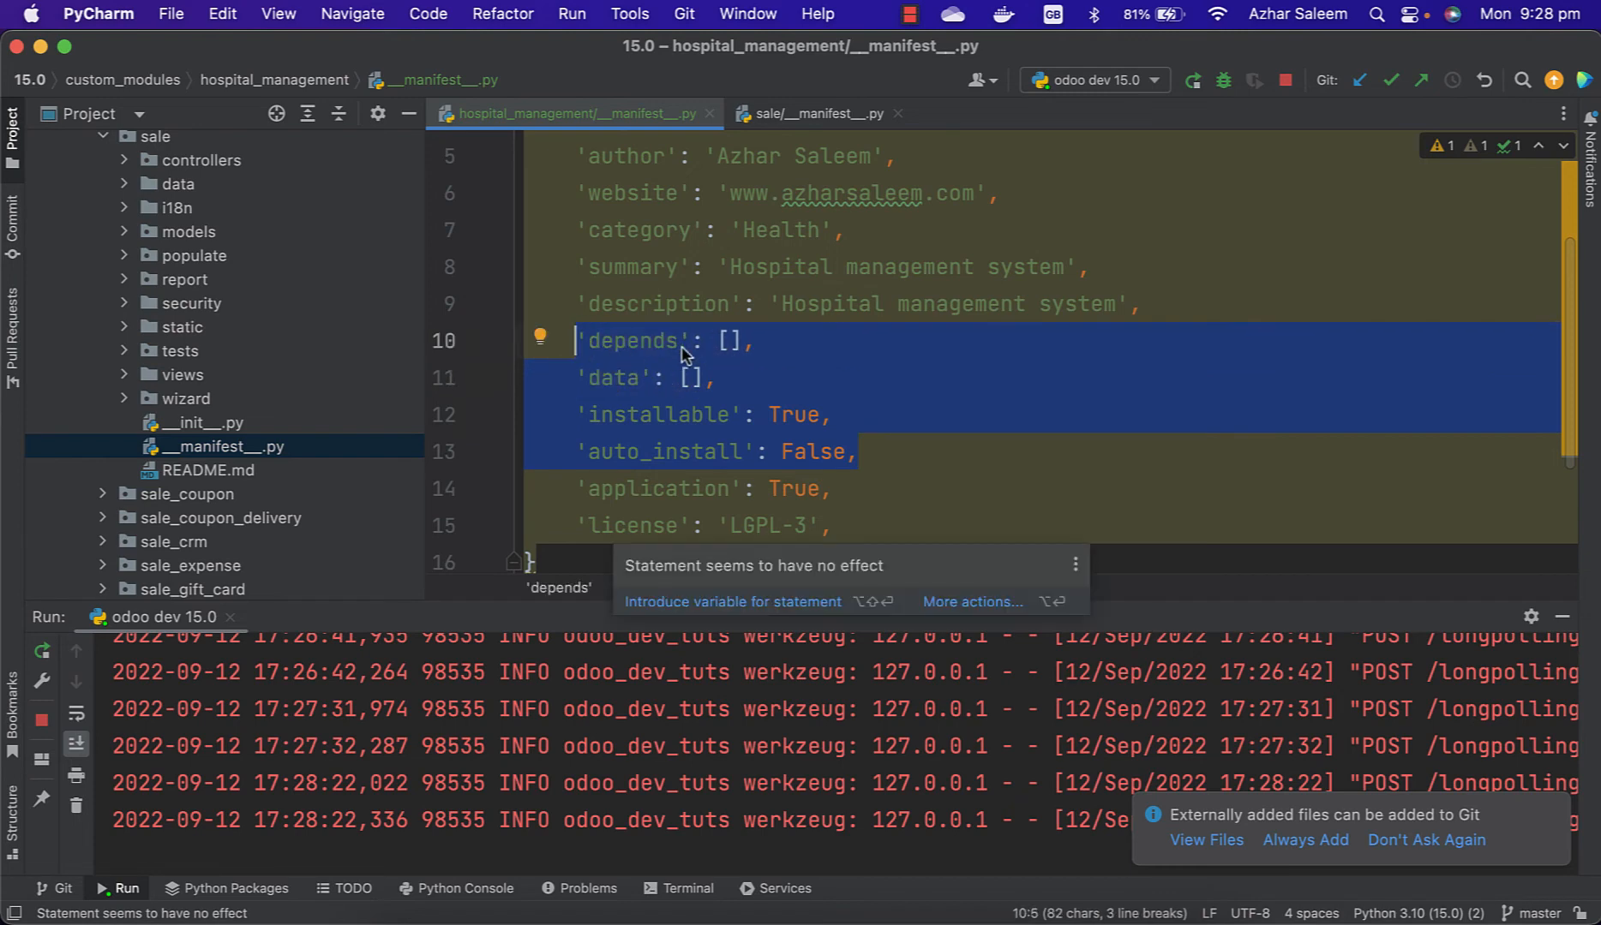
mouse_move(736, 355)
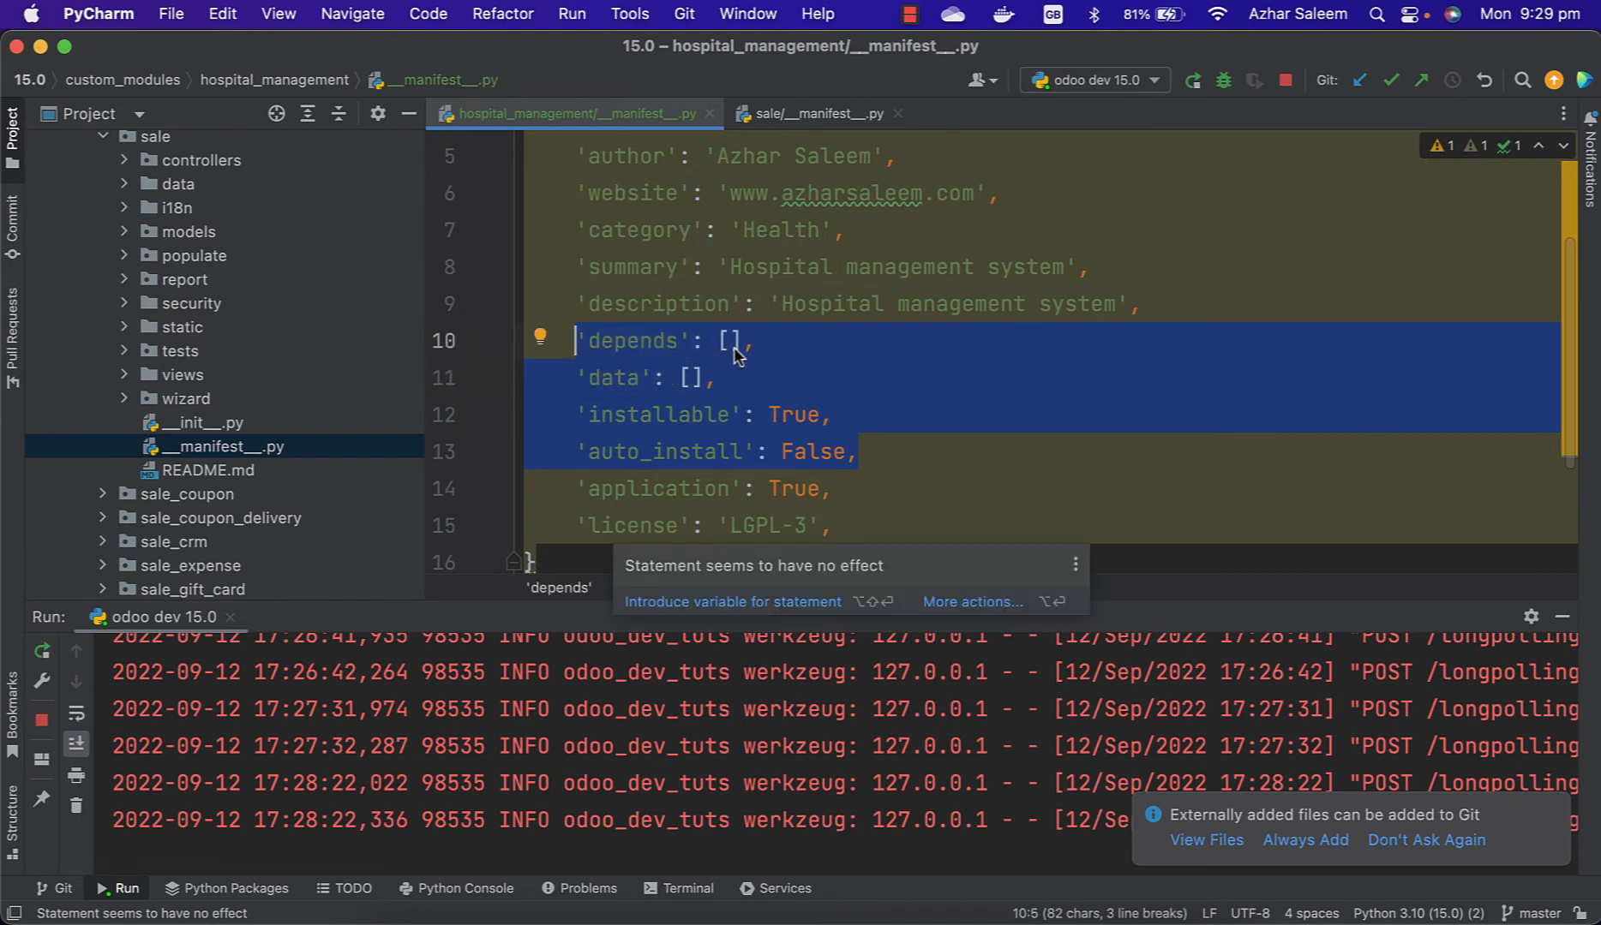
mouse_move(682, 379)
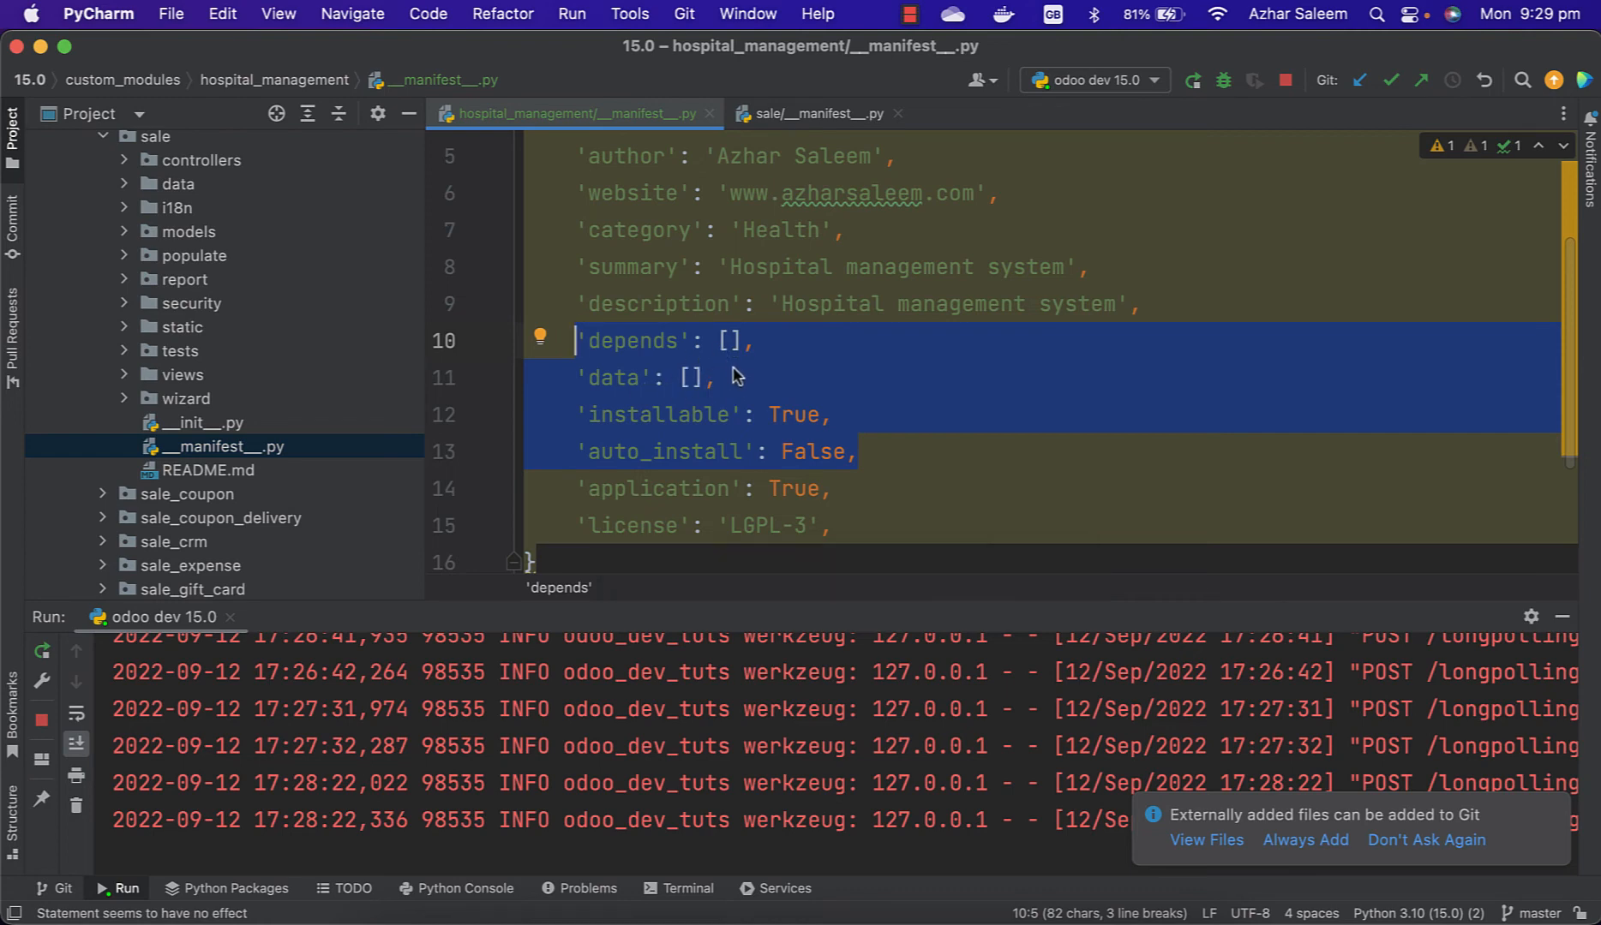
mouse_move(661, 331)
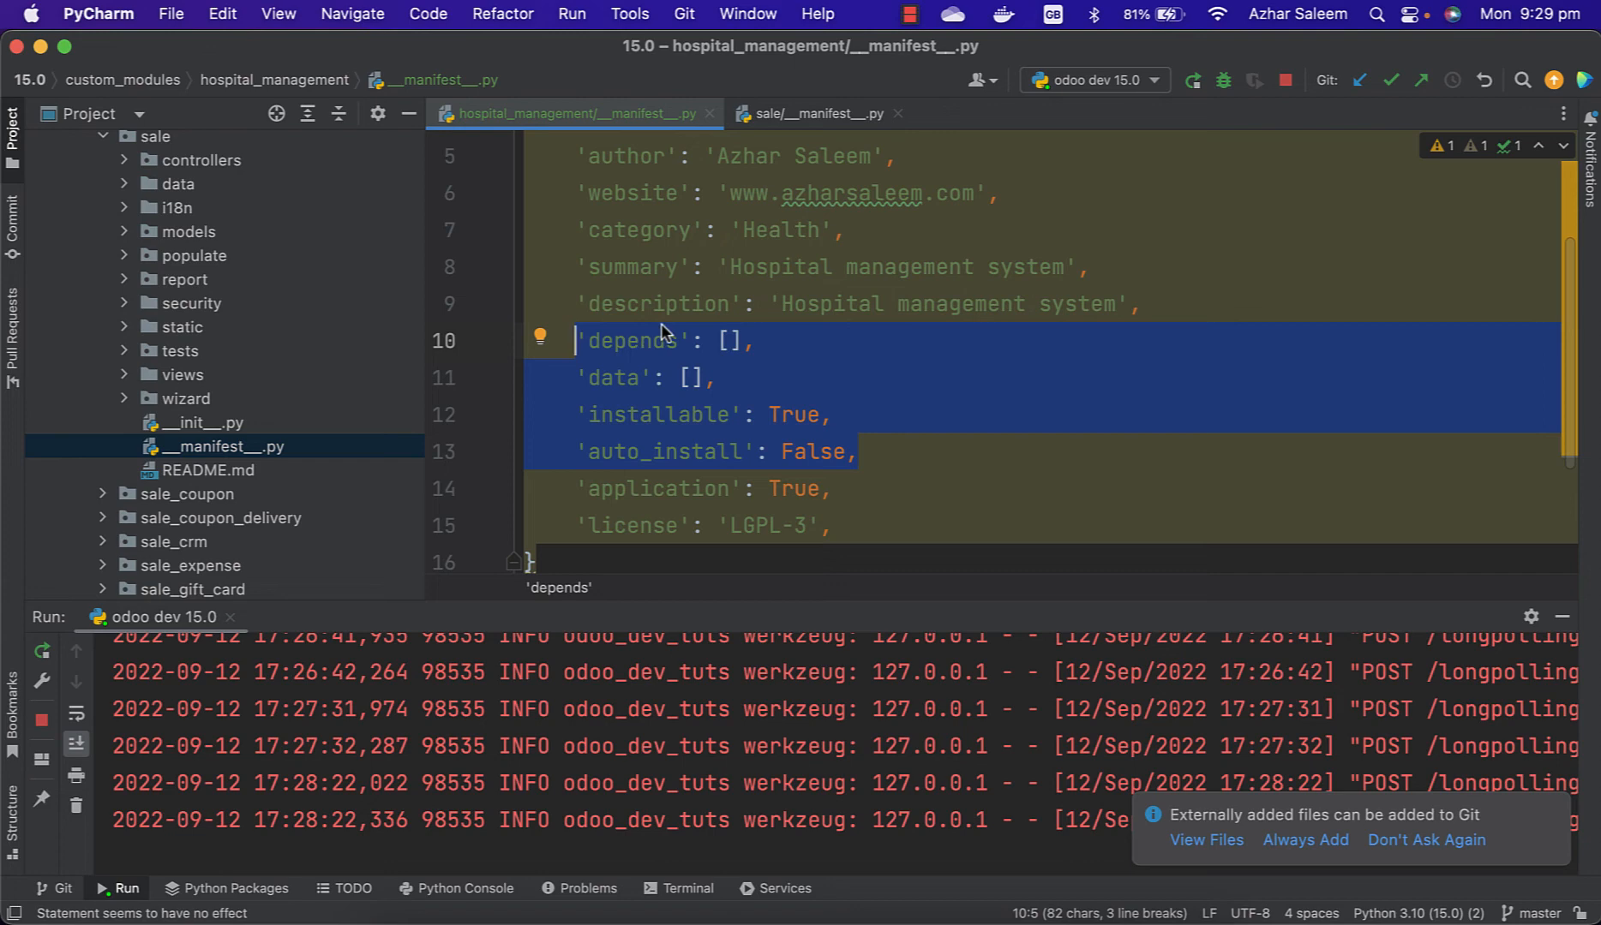
mouse_move(802, 437)
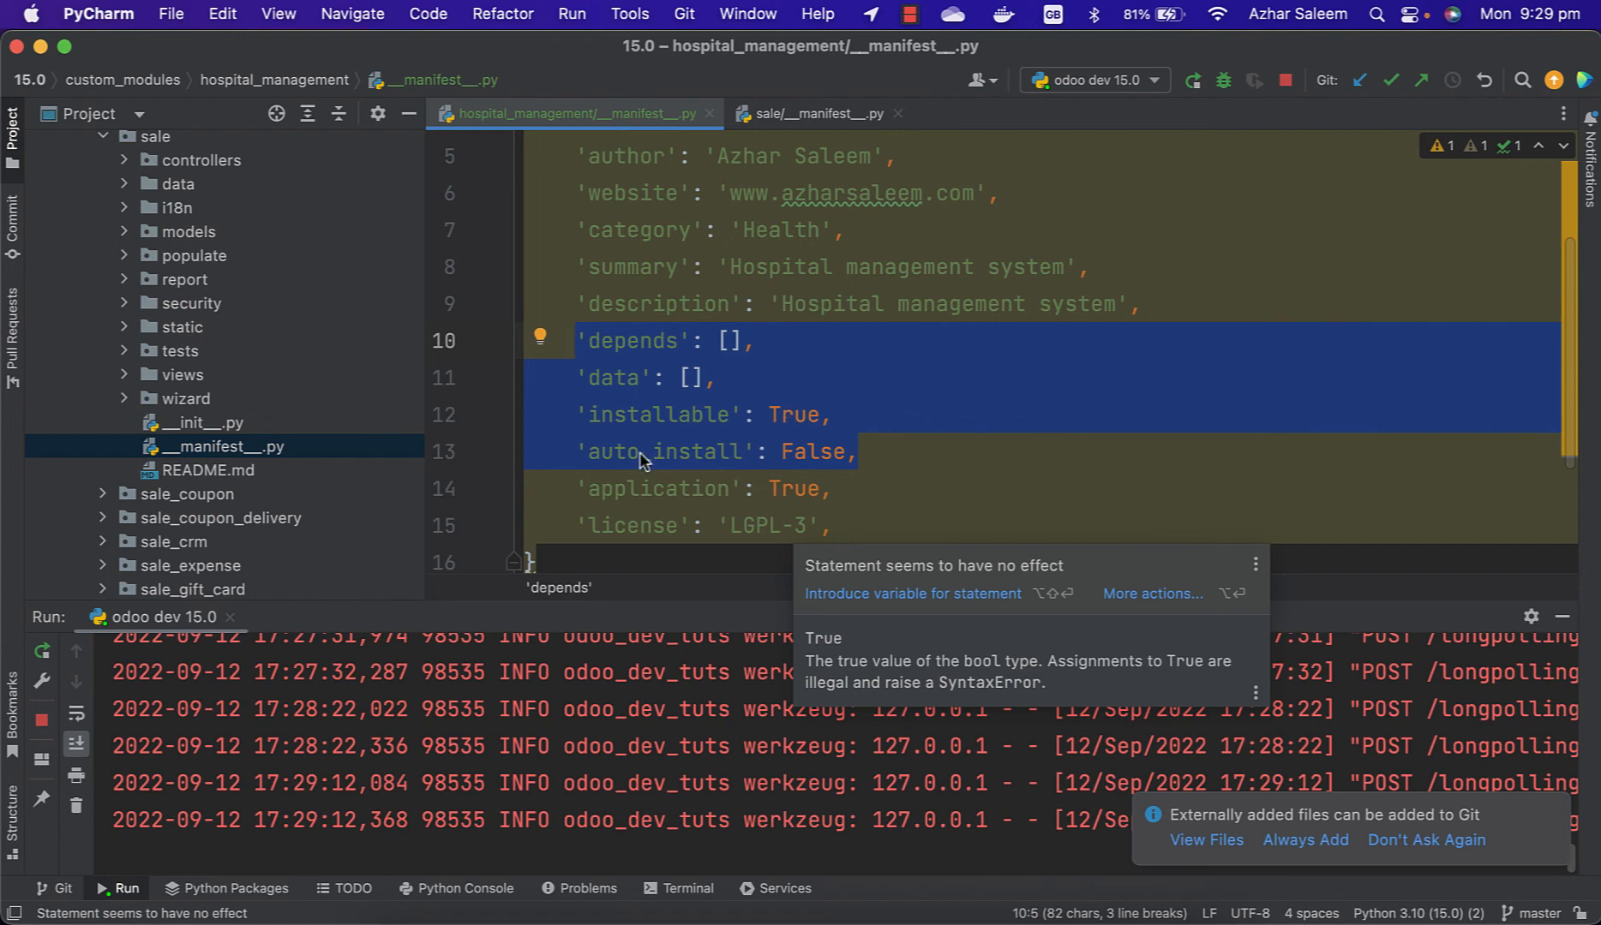
mouse_move(809, 465)
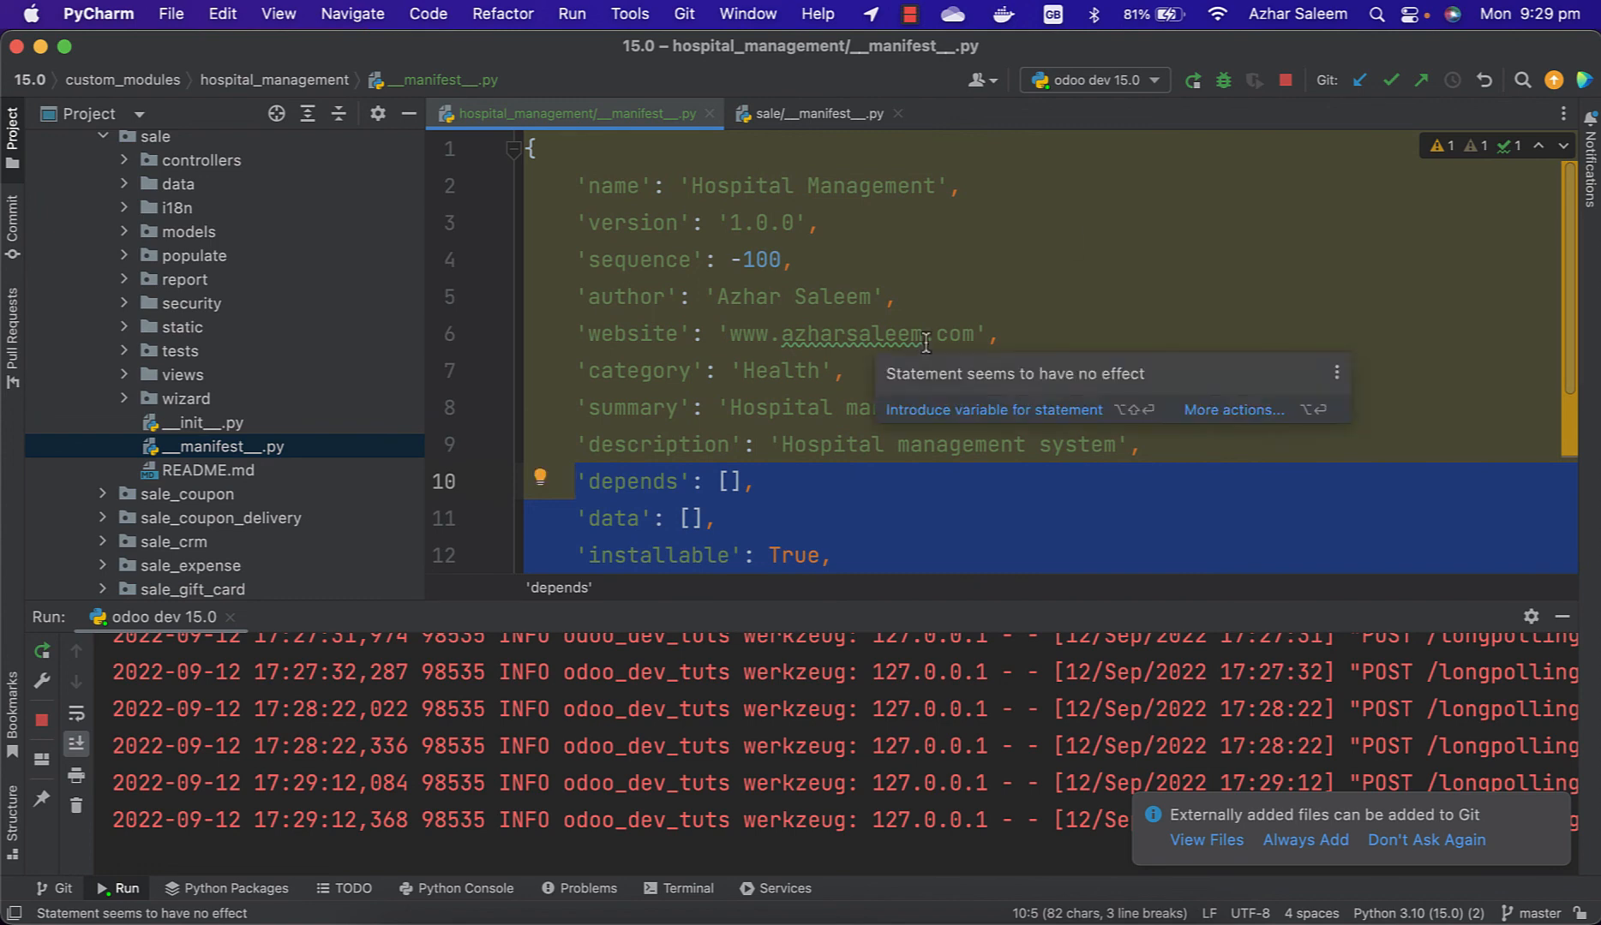
scroll("down", 3)
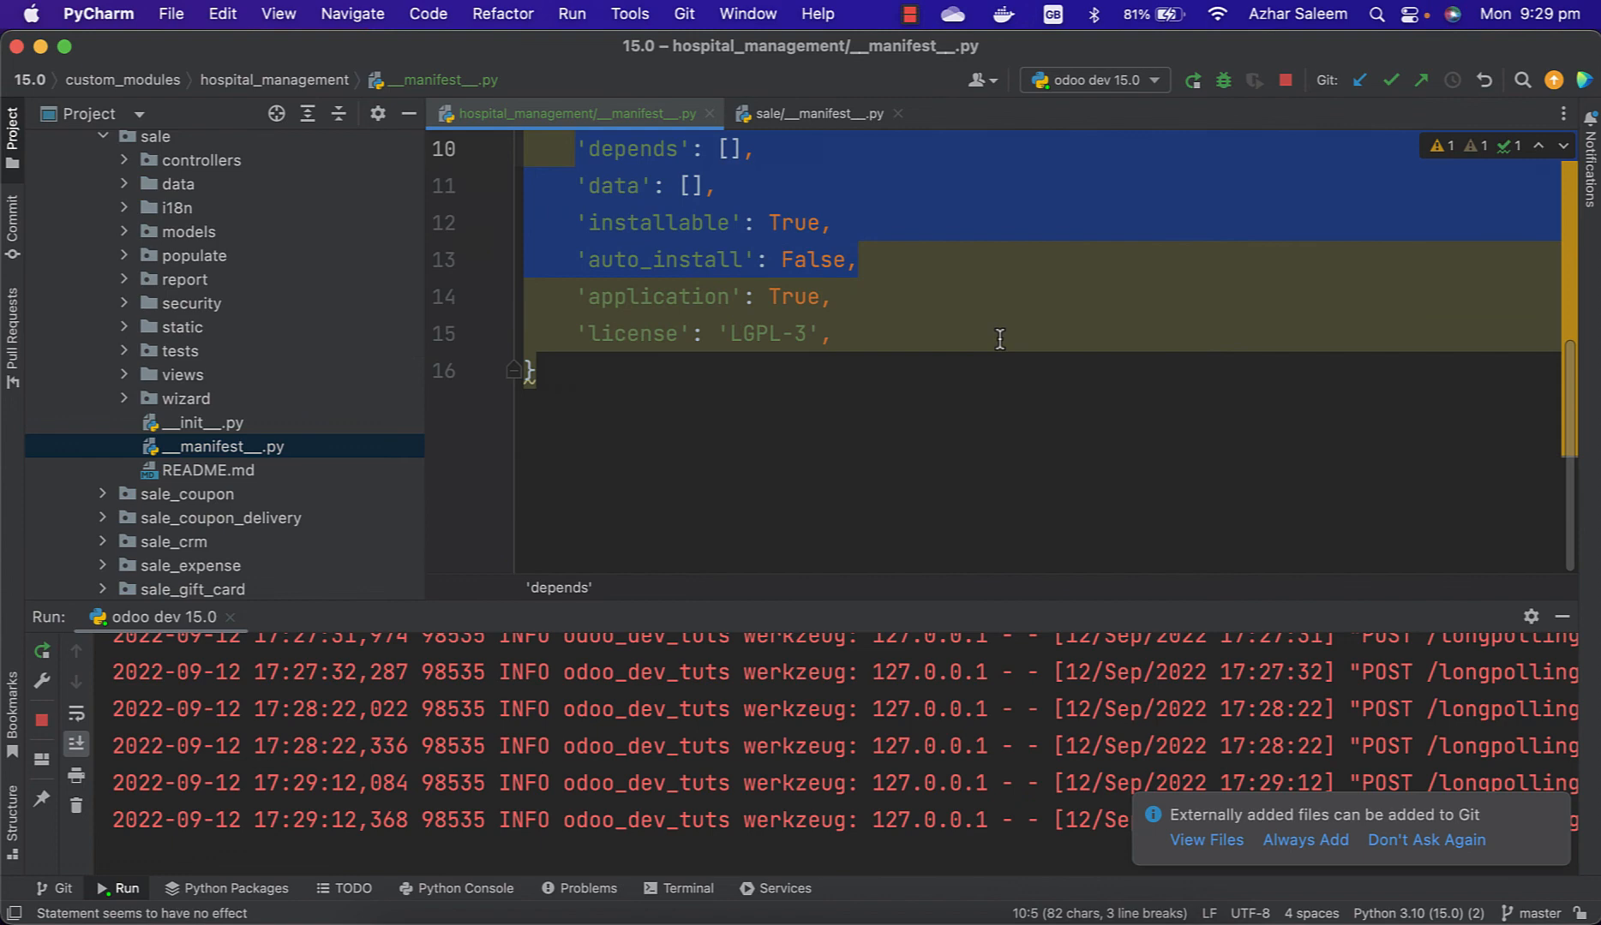